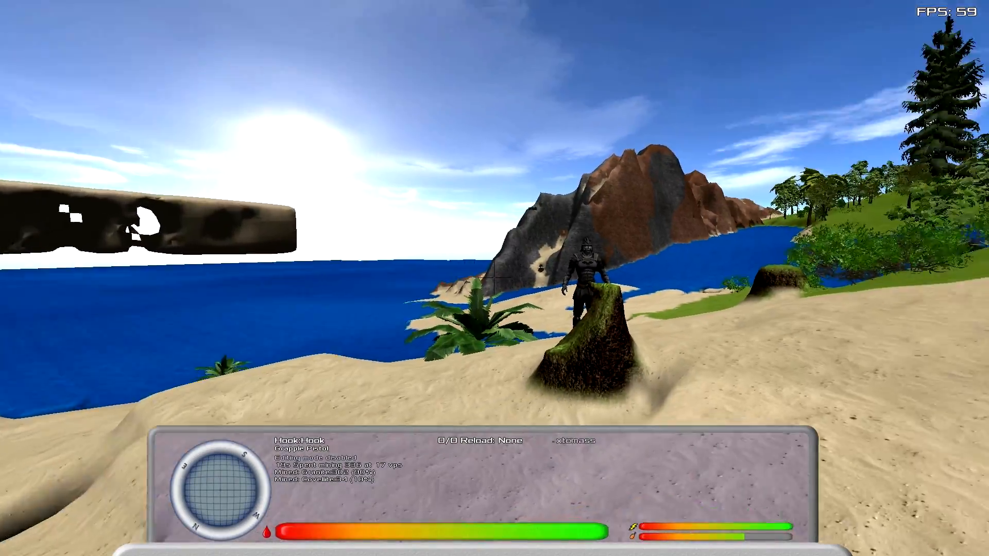
{"action": "mouse_move", "coordinate": [494, 278]}
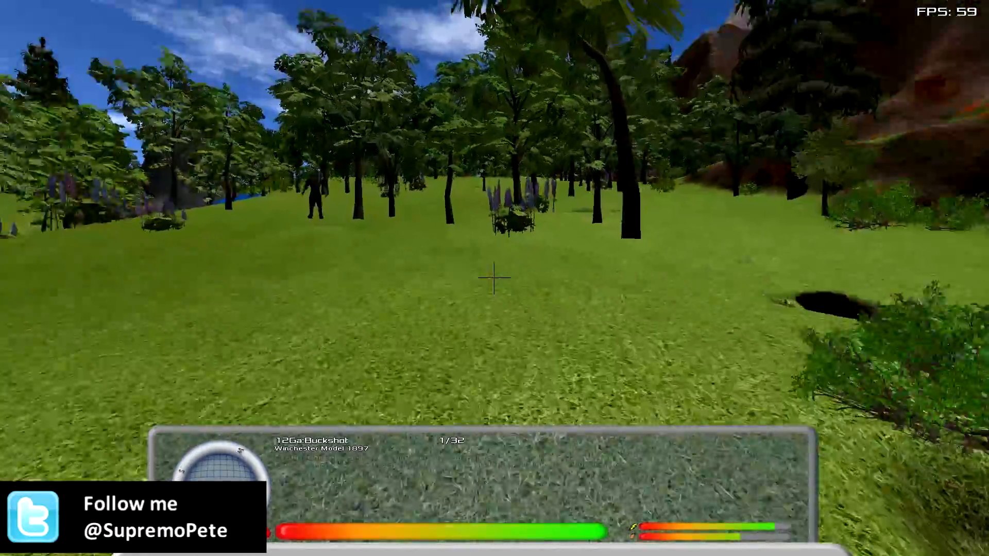
{"action": "mouse_move", "coordinate": [494, 276]}
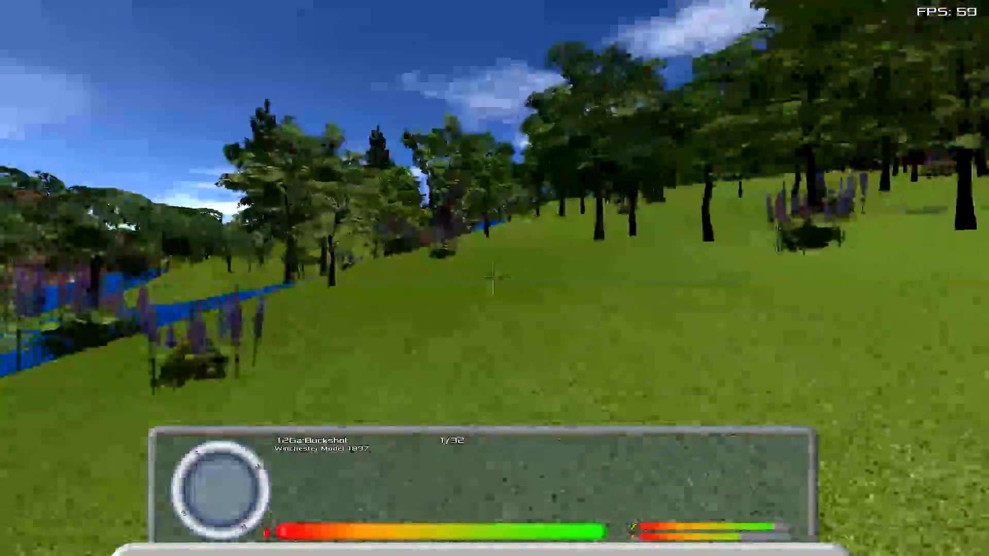
{"action": "mouse_move", "coordinate": [495, 278]}
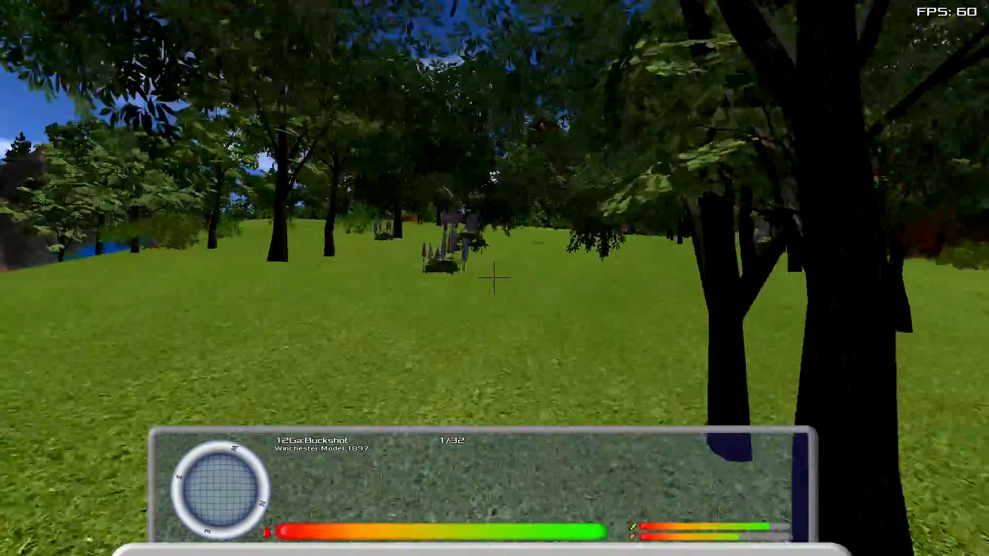
{"action": "mouse_move", "coordinate": [495, 277]}
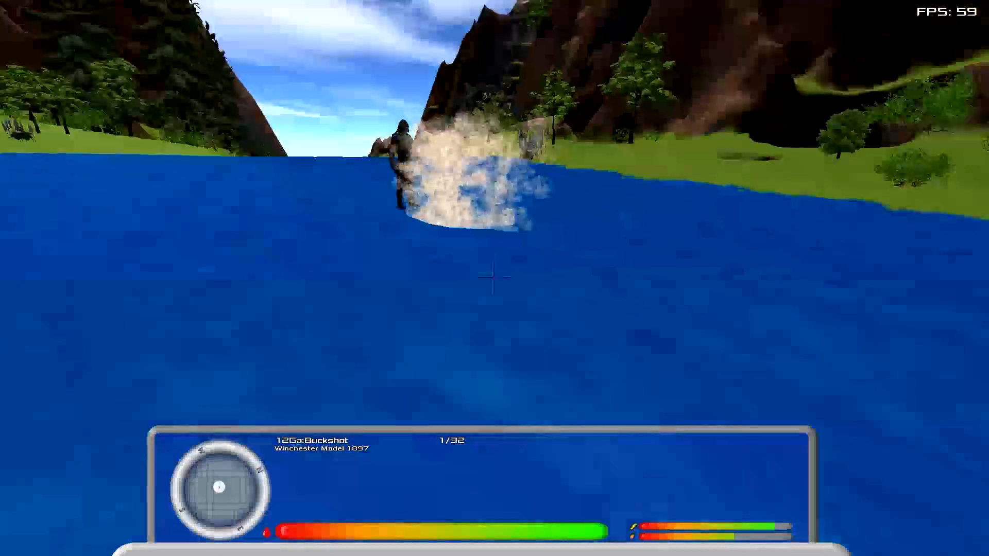
- Swim forward through the river toward the other player splashing ahead
{"action": "left_click", "coordinate": [495, 278]}
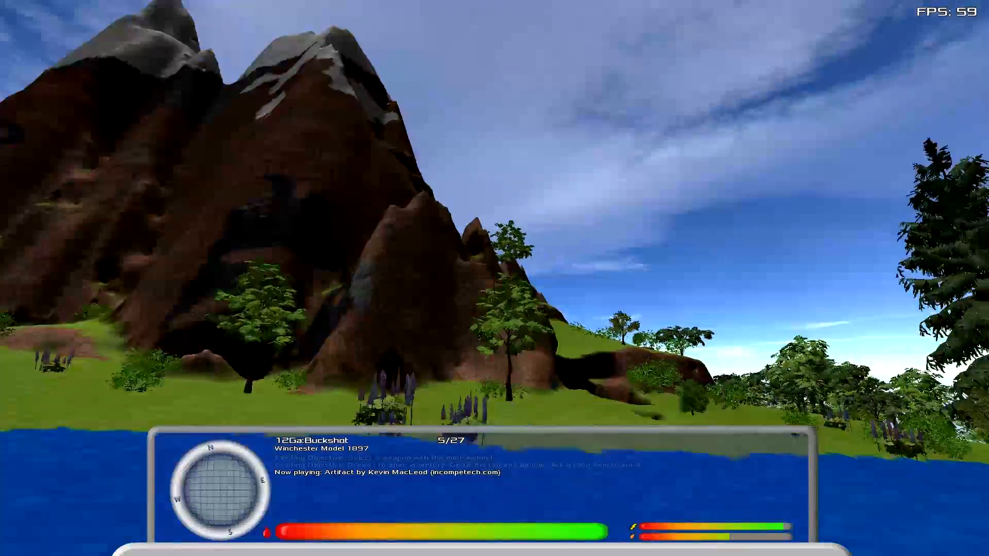
{"action": "mouse_move", "coordinate": [494, 265]}
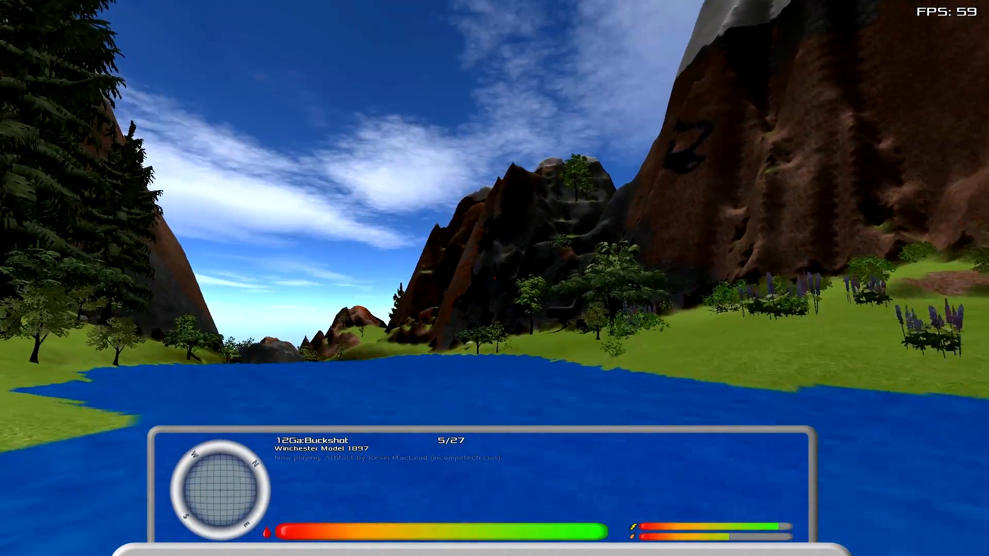
{"action": "mouse_move", "coordinate": [495, 279]}
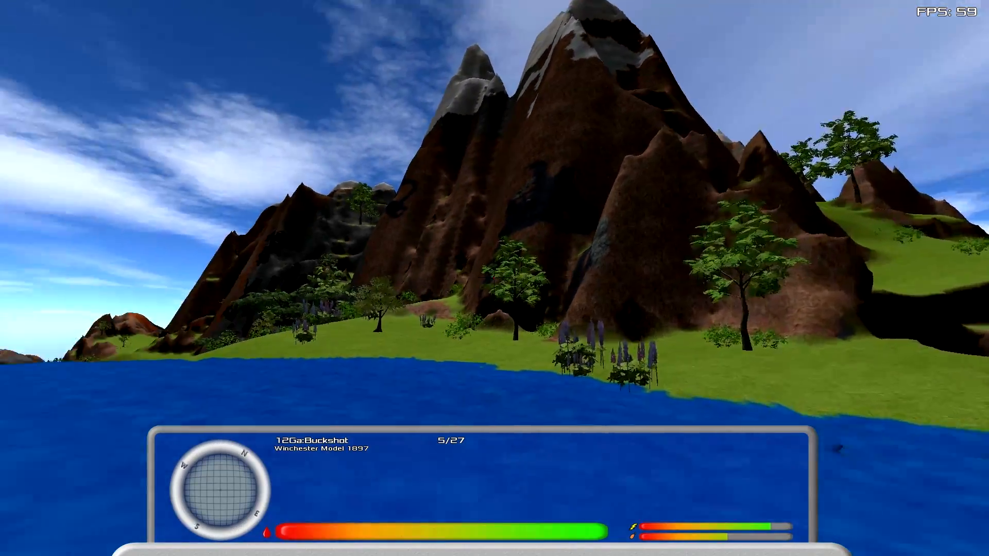
{"action": "mouse_move", "coordinate": [494, 278]}
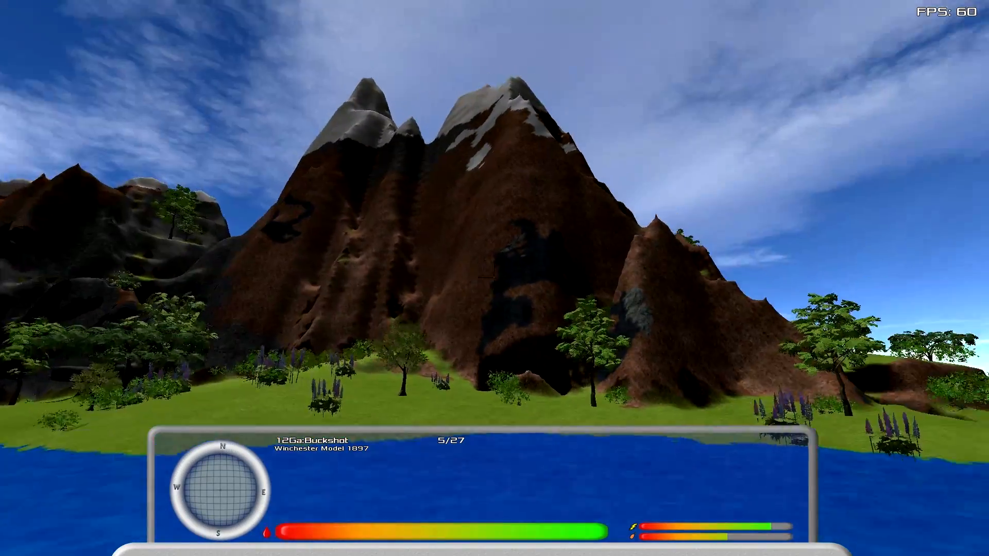
{"action": "mouse_move", "coordinate": [495, 278]}
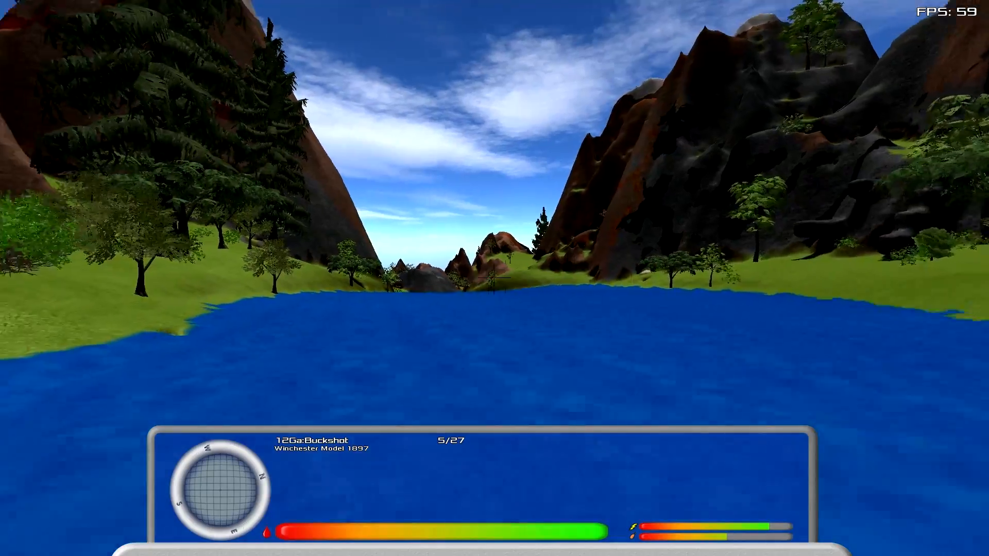
{"action": "mouse_move", "coordinate": [494, 278]}
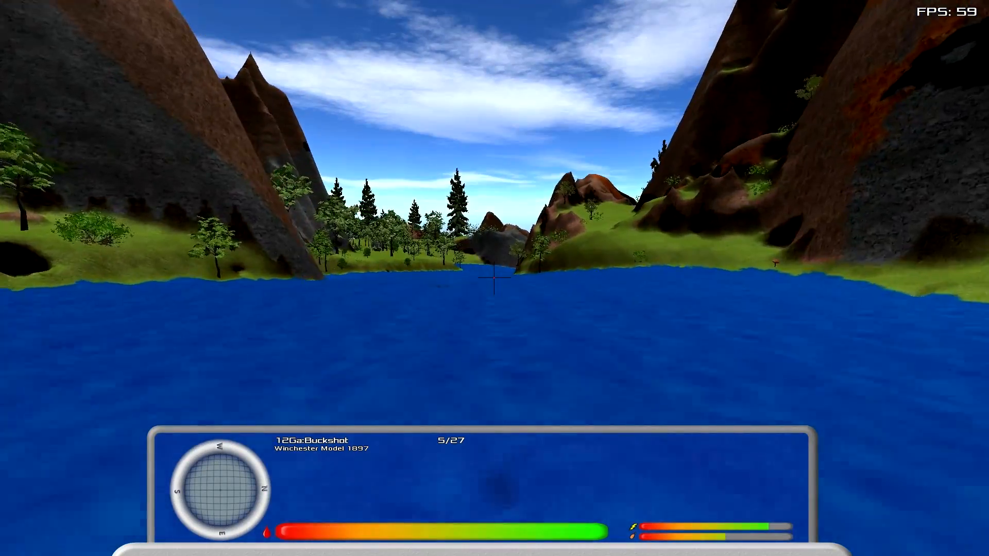
{"action": "mouse_move", "coordinate": [494, 277]}
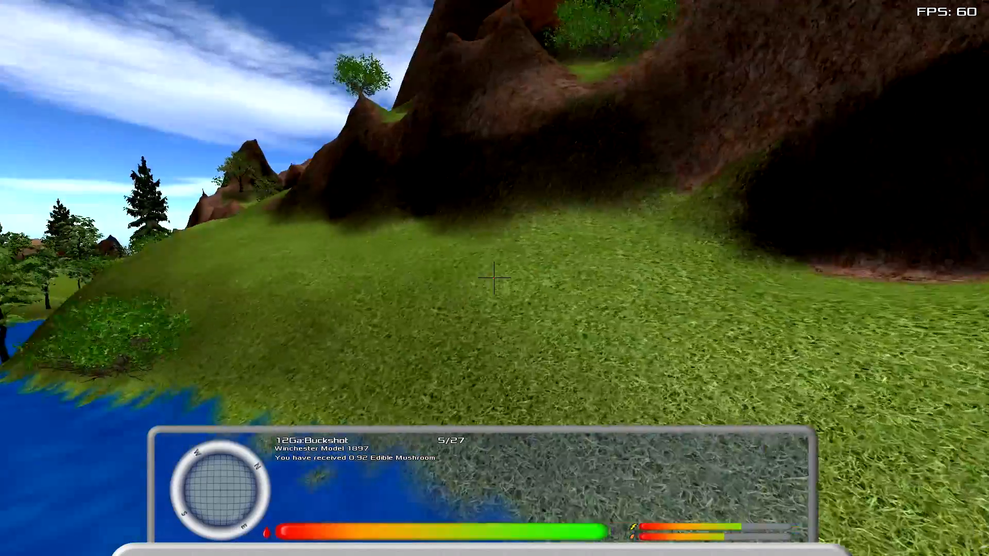
{"action": "mouse_move", "coordinate": [494, 278]}
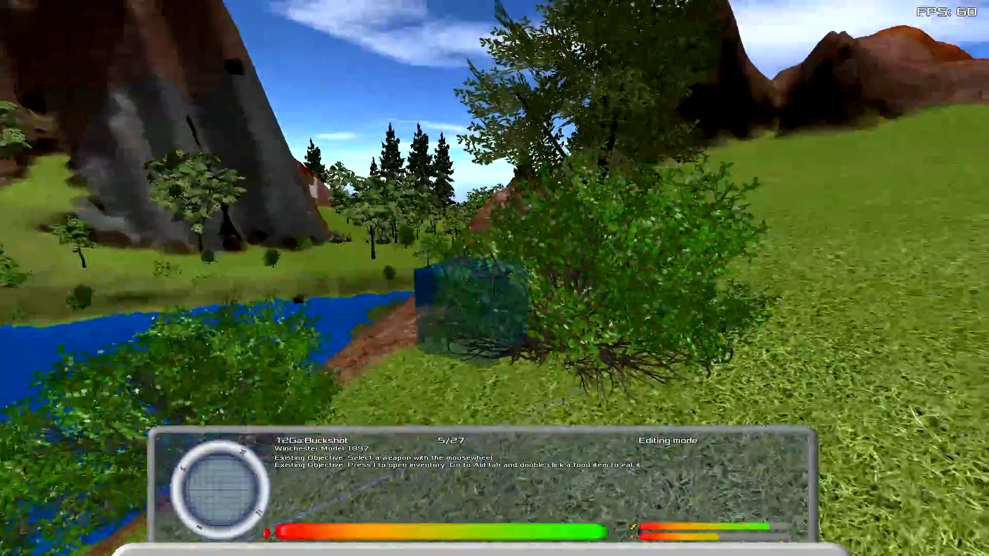
{"action": "mouse_move", "coordinate": [494, 278]}
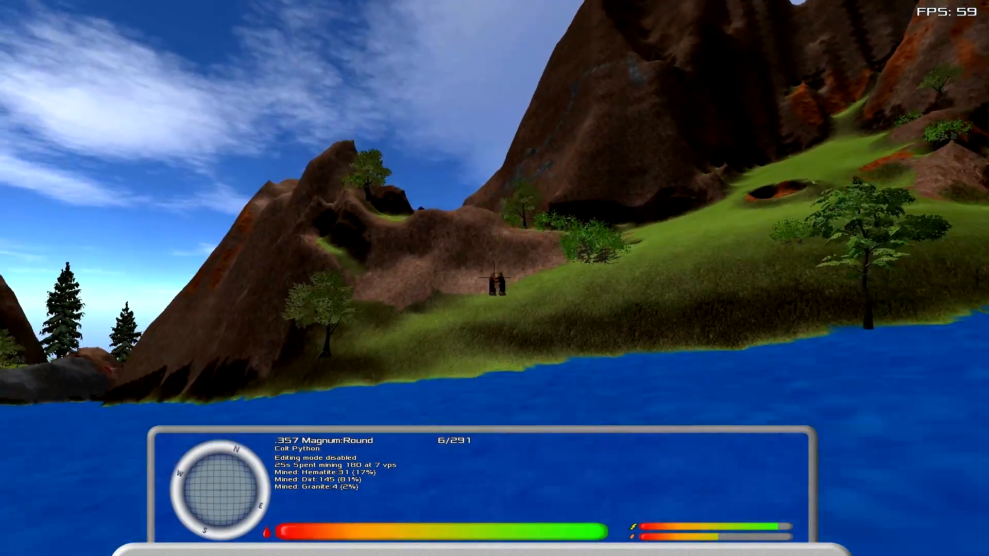
- Shoot the boar by the river with the Colt Python to get boar meat and .357 rounds
{"action": "left_click", "coordinate": [495, 278]}
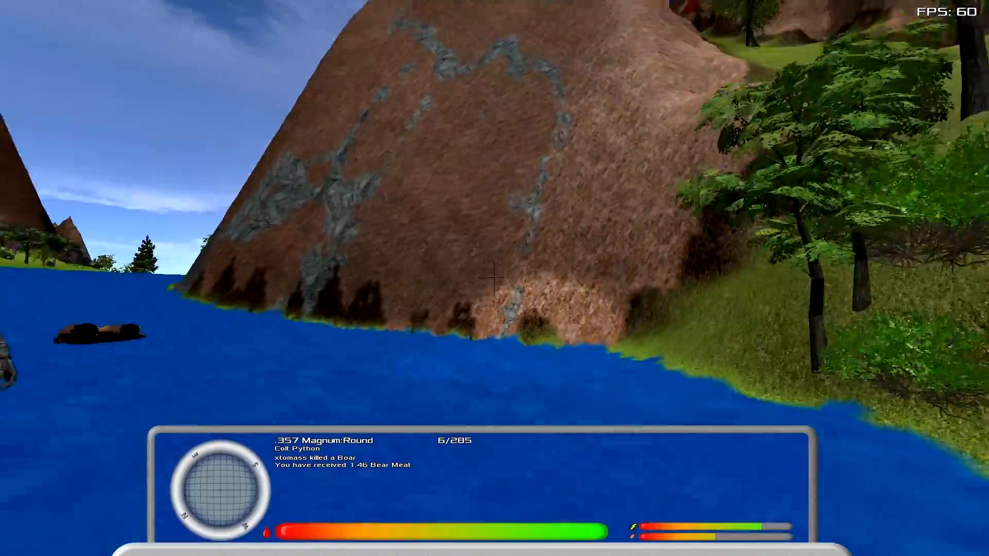
{"action": "mouse_move", "coordinate": [495, 278]}
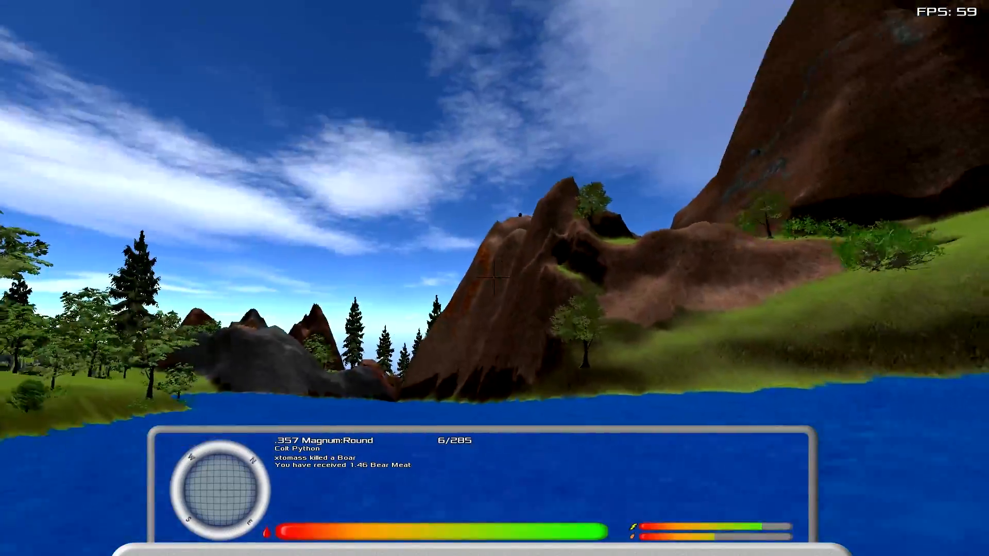
{"action": "mouse_move", "coordinate": [494, 278]}
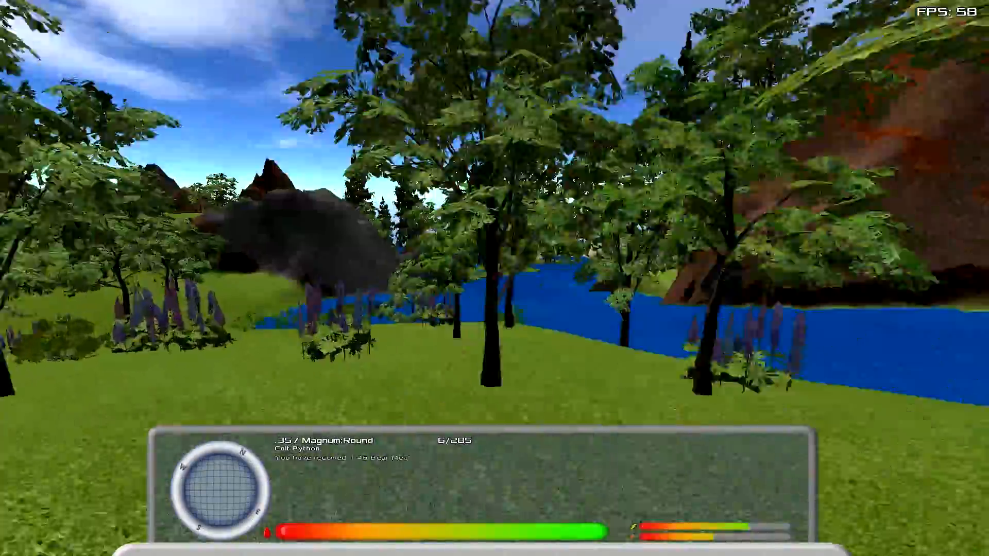
{"action": "mouse_move", "coordinate": [494, 278]}
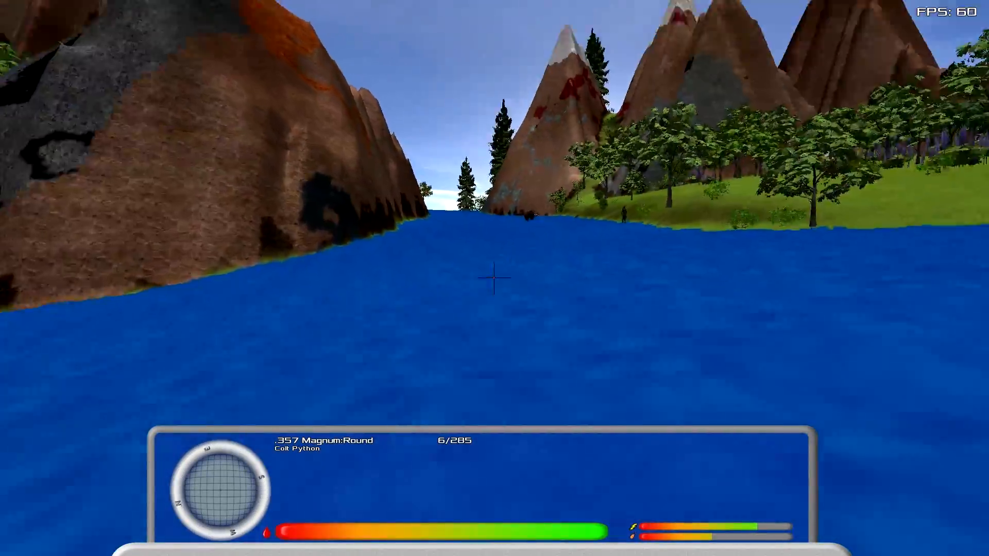
{"action": "mouse_move", "coordinate": [495, 278]}
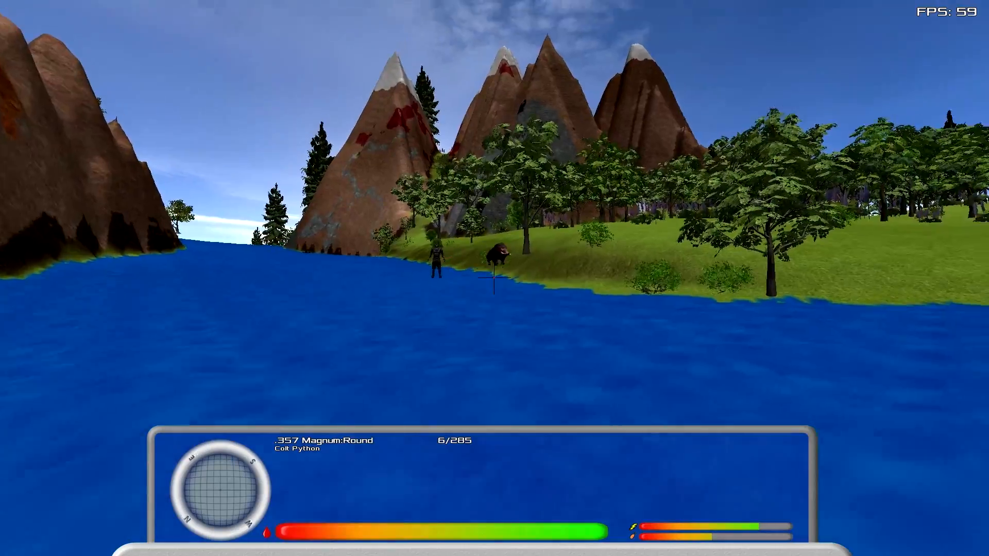
{"action": "left_click", "coordinate": [494, 278]}
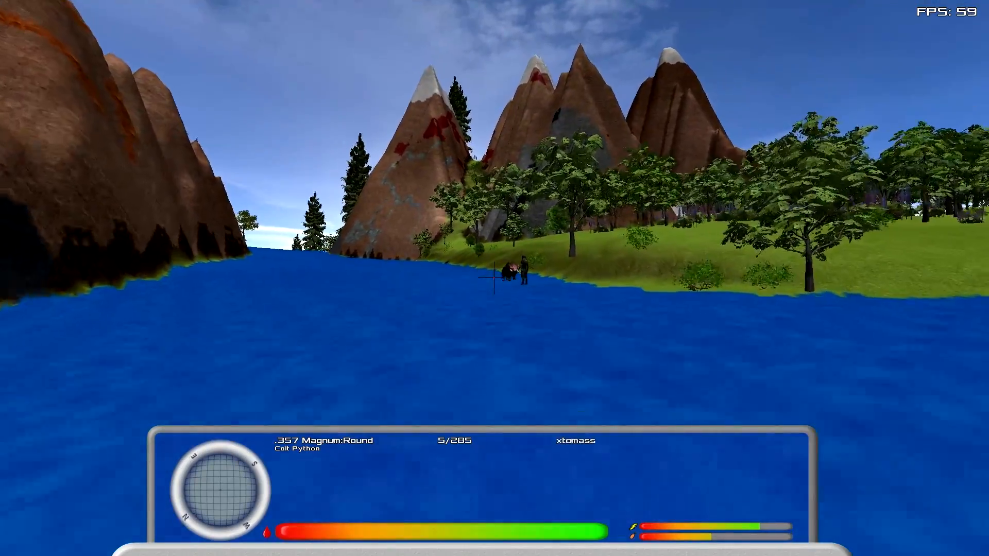
{"action": "left_click", "coordinate": [495, 281]}
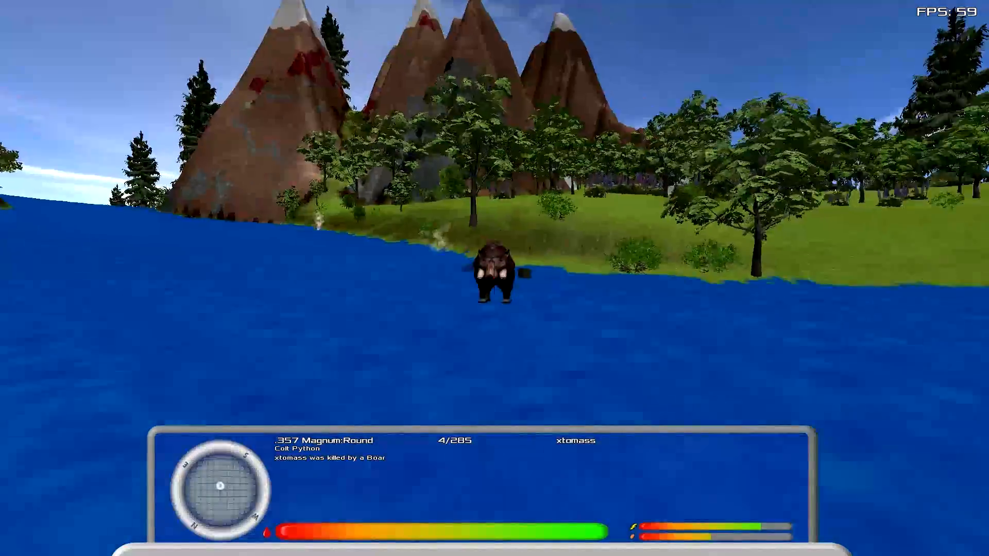
{"action": "left_click", "coordinate": [494, 278]}
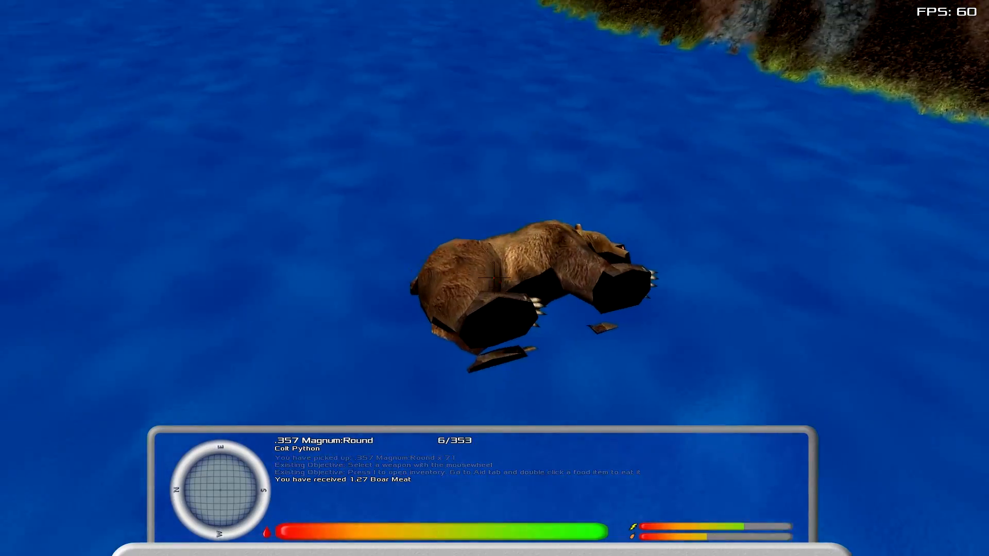
{"action": "mouse_move", "coordinate": [494, 278]}
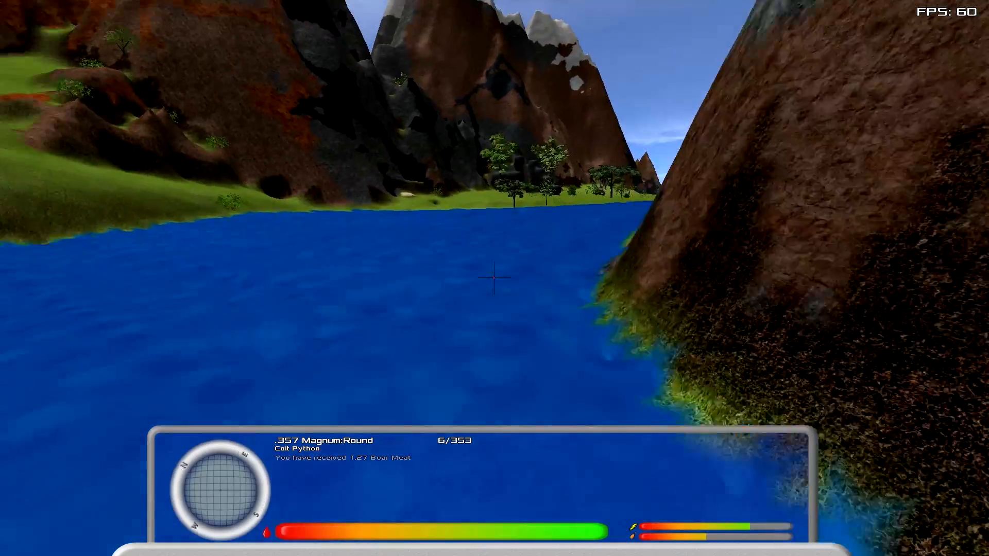
{"action": "mouse_move", "coordinate": [495, 278]}
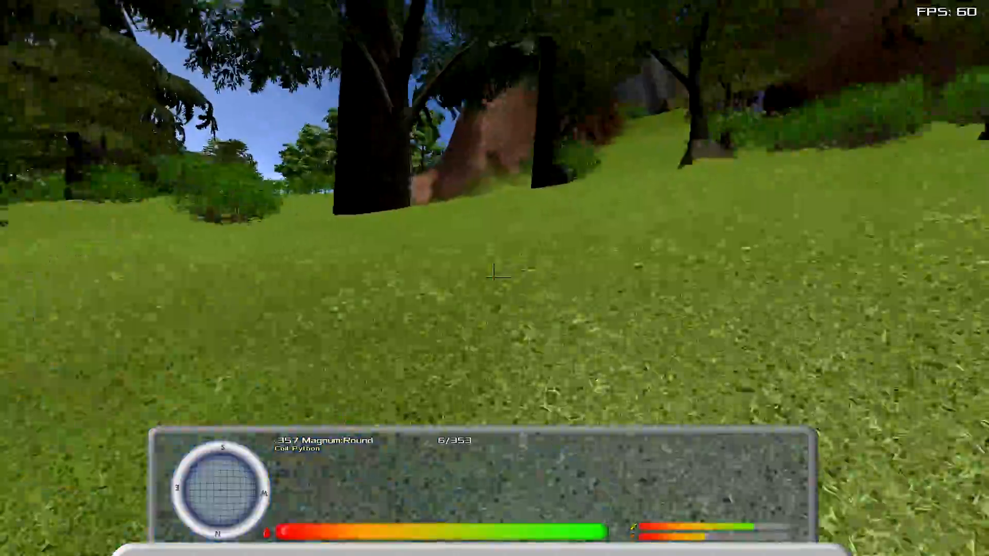
{"action": "mouse_move", "coordinate": [494, 278]}
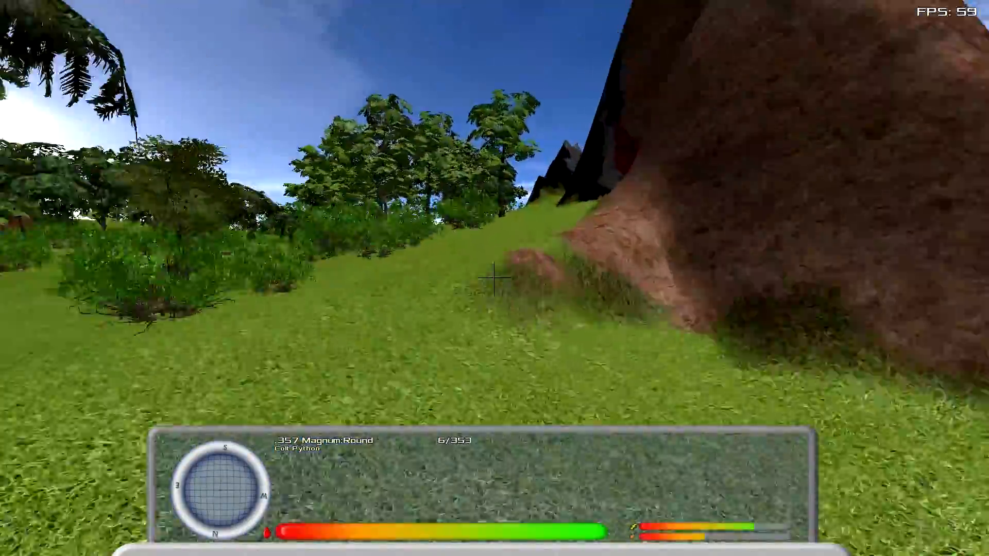
{"action": "mouse_move", "coordinate": [495, 278]}
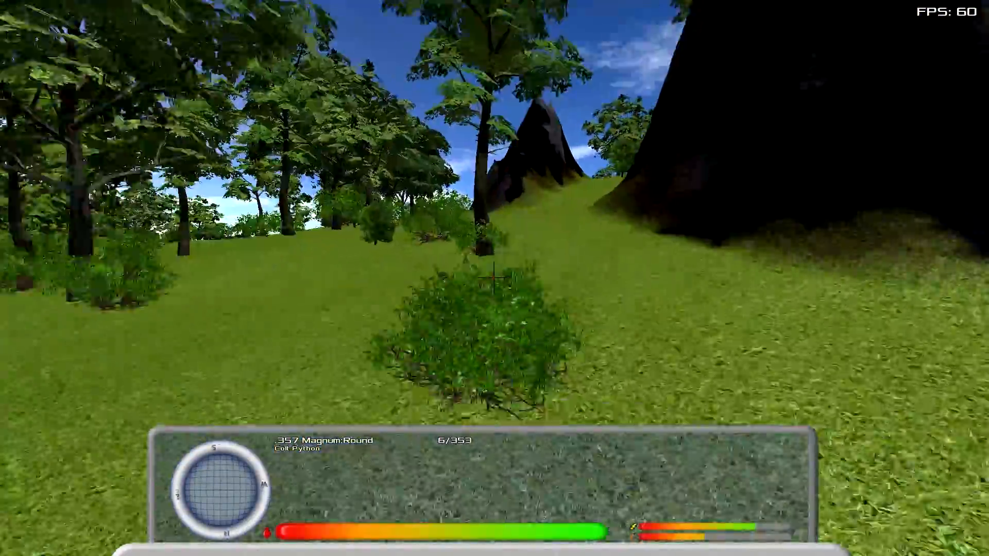
{"action": "mouse_move", "coordinate": [494, 278]}
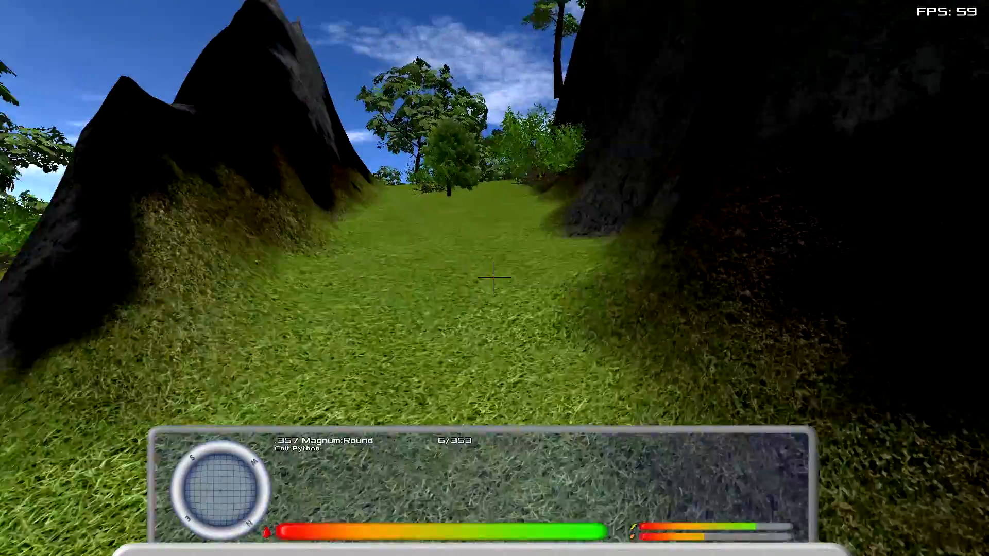
{"action": "mouse_move", "coordinate": [494, 278]}
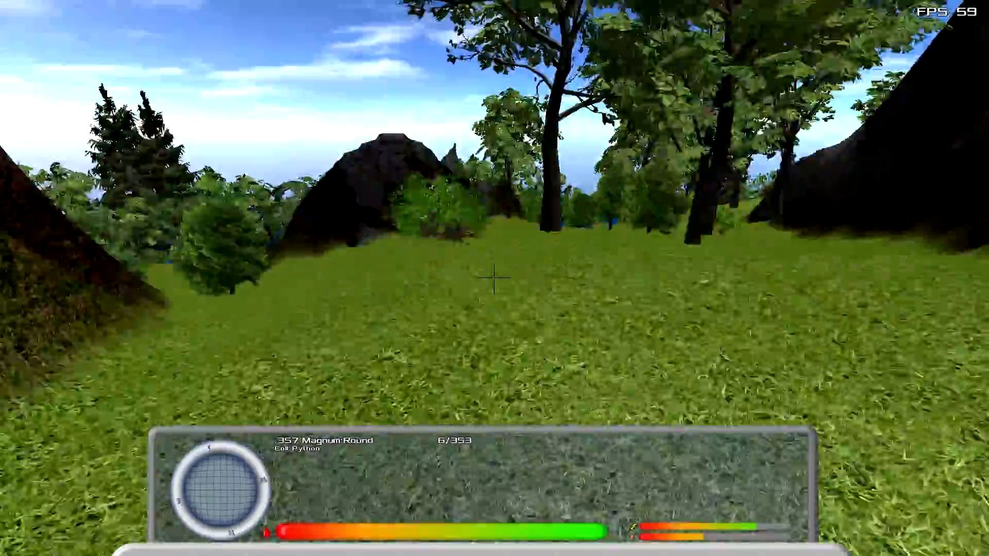
{"action": "mouse_move", "coordinate": [495, 276]}
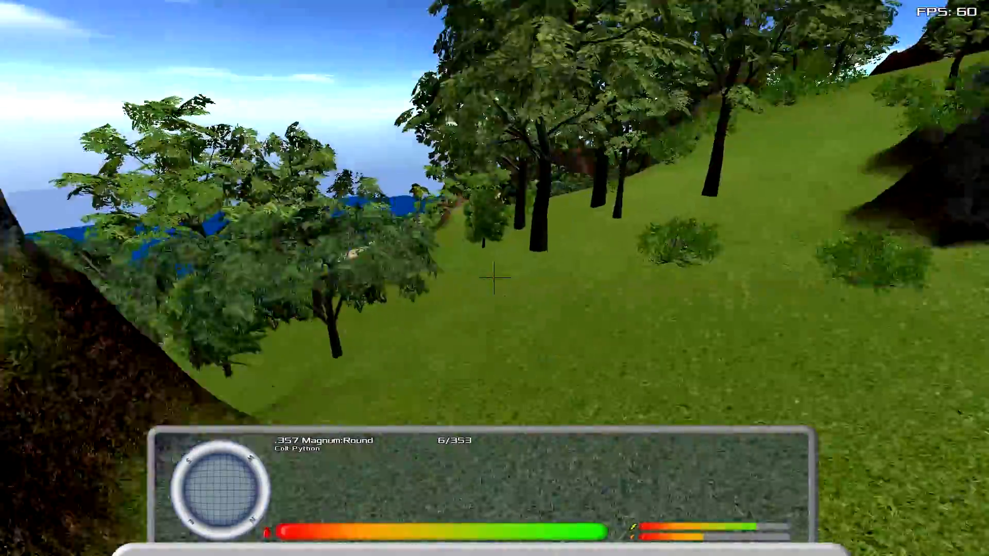
- Eat one Bear Jerky from the inventory's Objects > Aid food list
{"action": "key", "text": "i"}
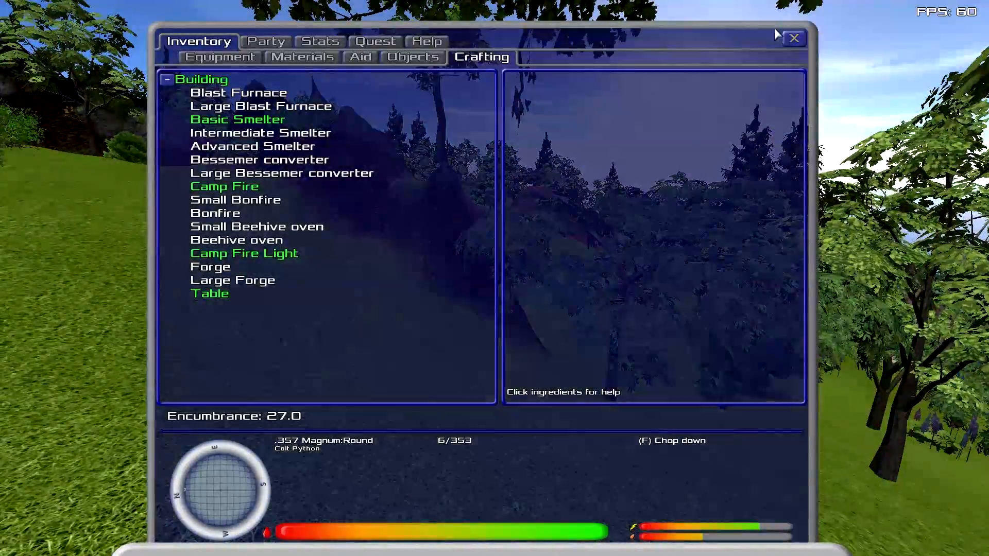
{"action": "left_click", "coordinate": [412, 57]}
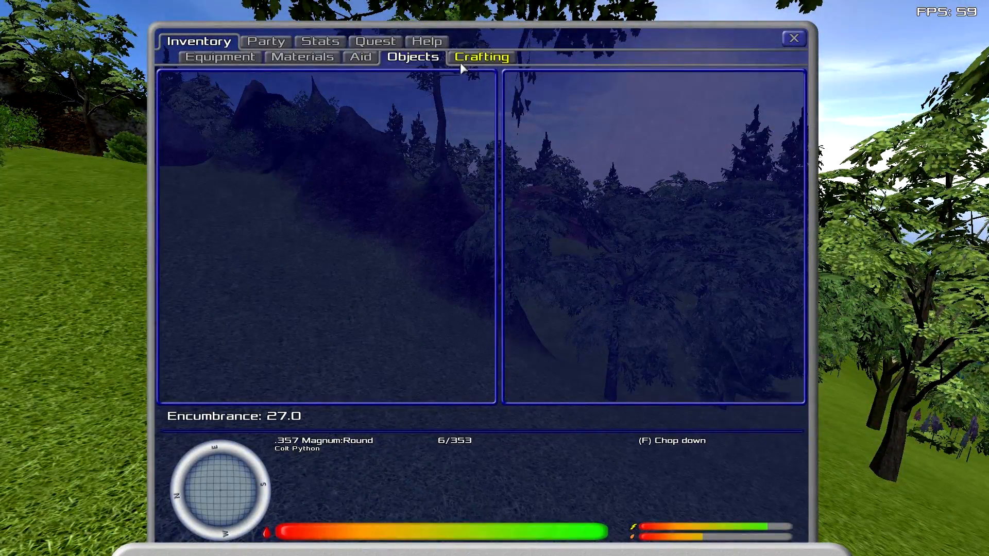
{"action": "left_click", "coordinate": [360, 57]}
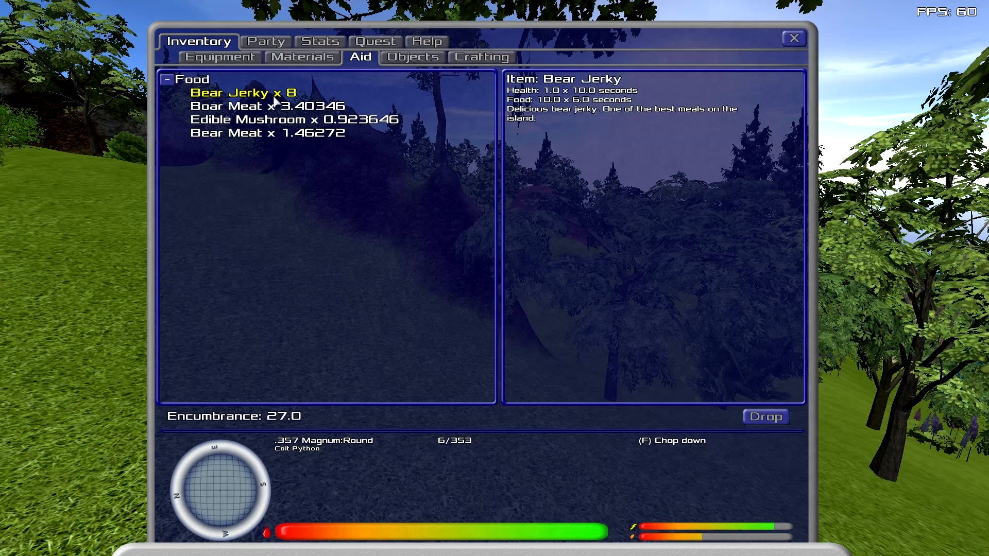
{"action": "mouse_move", "coordinate": [185, 90]}
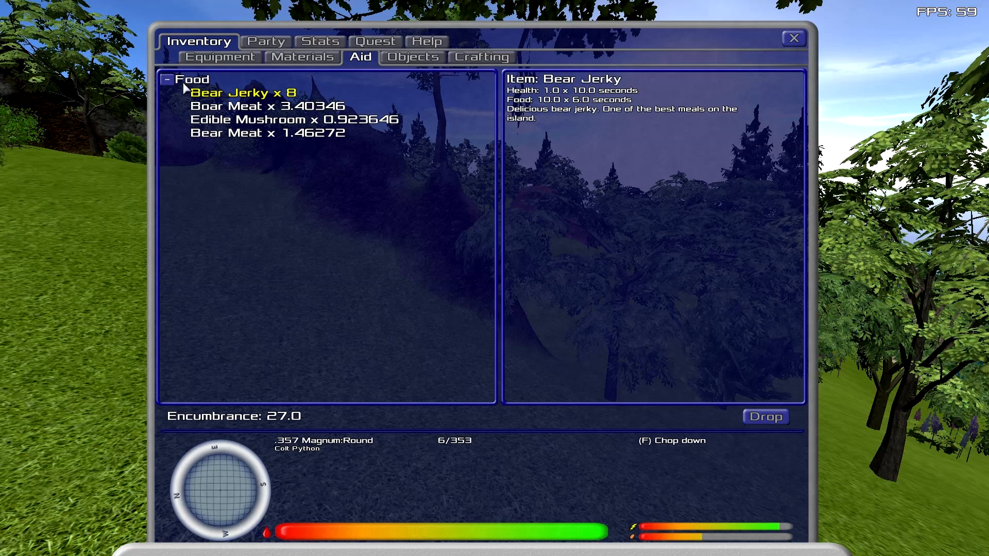
{"action": "double_click", "coordinate": [240, 93]}
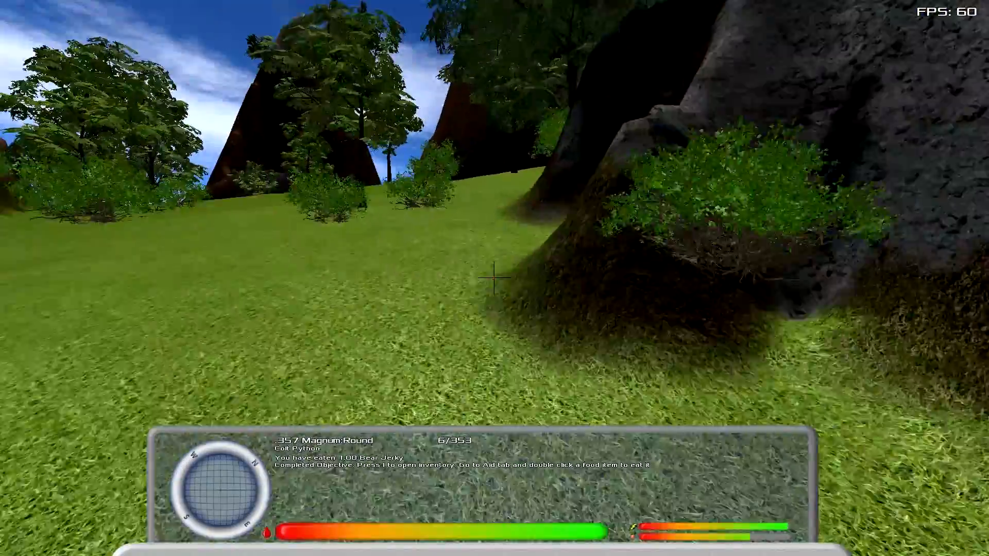
{"action": "mouse_move", "coordinate": [494, 276]}
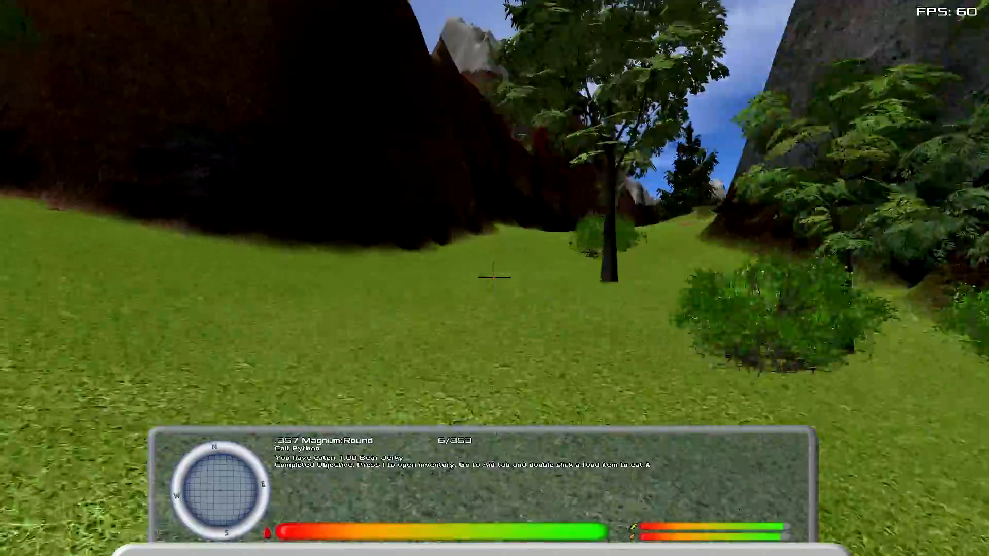
{"action": "mouse_move", "coordinate": [494, 277]}
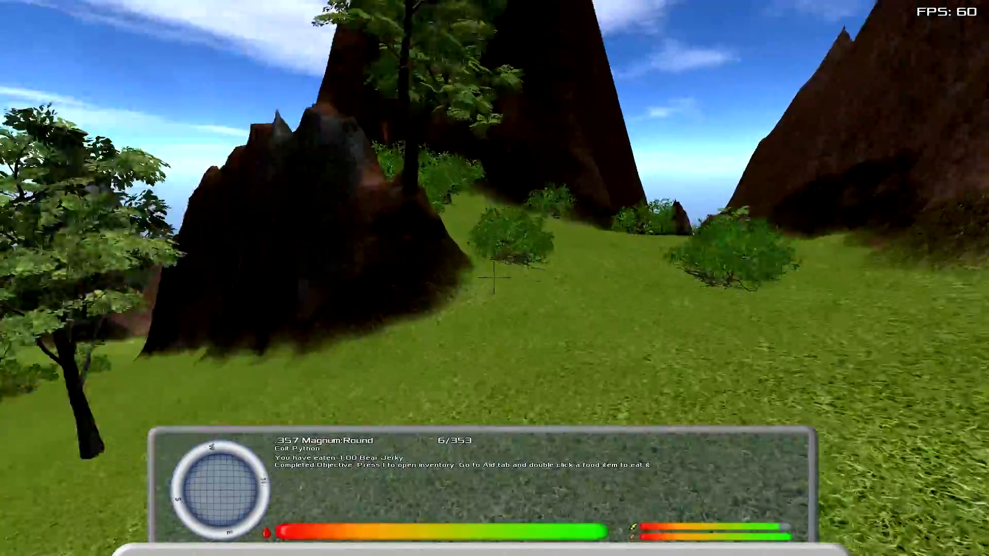
{"action": "mouse_move", "coordinate": [495, 278]}
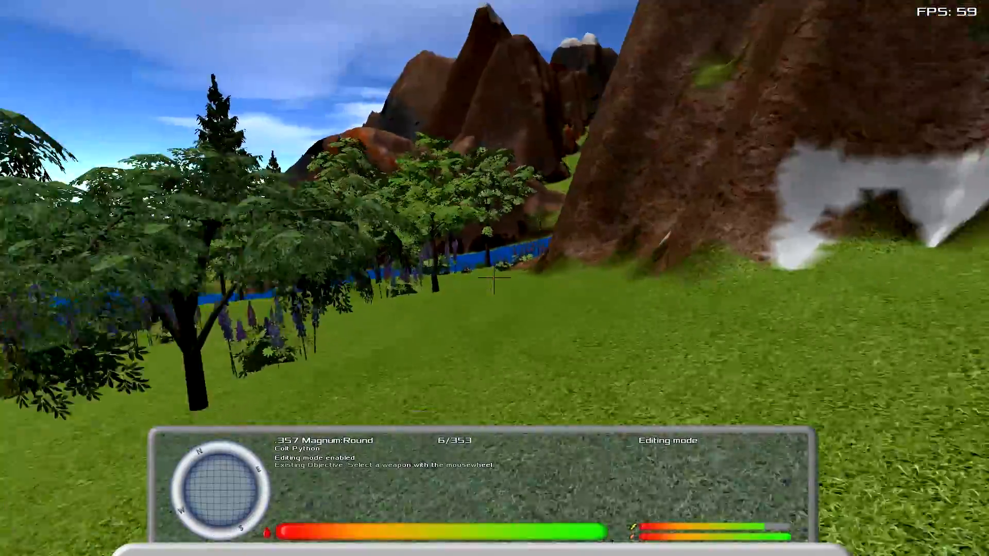
{"action": "mouse_move", "coordinate": [494, 283]}
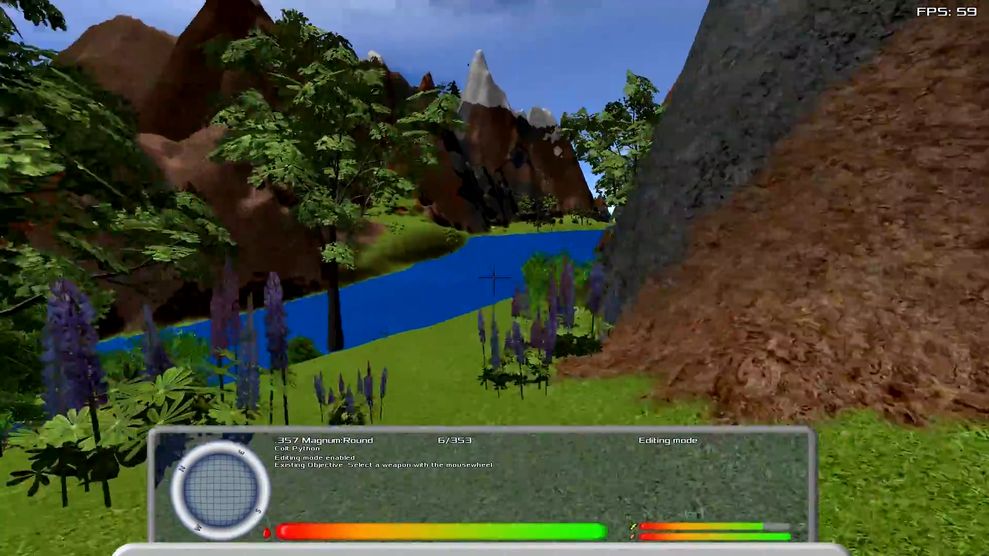
{"action": "mouse_move", "coordinate": [495, 278]}
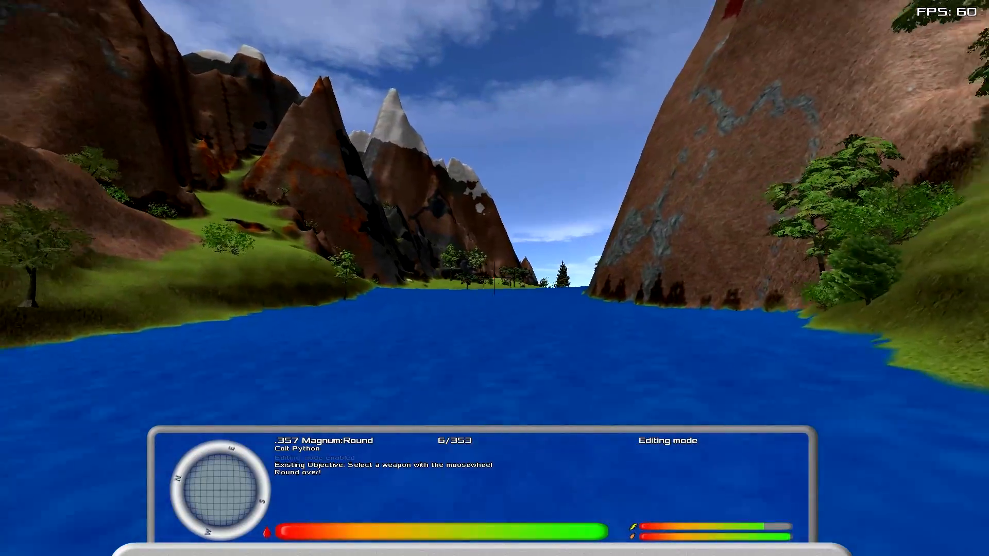
- Scroll the mouse wheel to switch to the Winchester Model 1897 shotgun
{"action": "scroll", "scroll_direction": "down", "scroll_amount": 3}
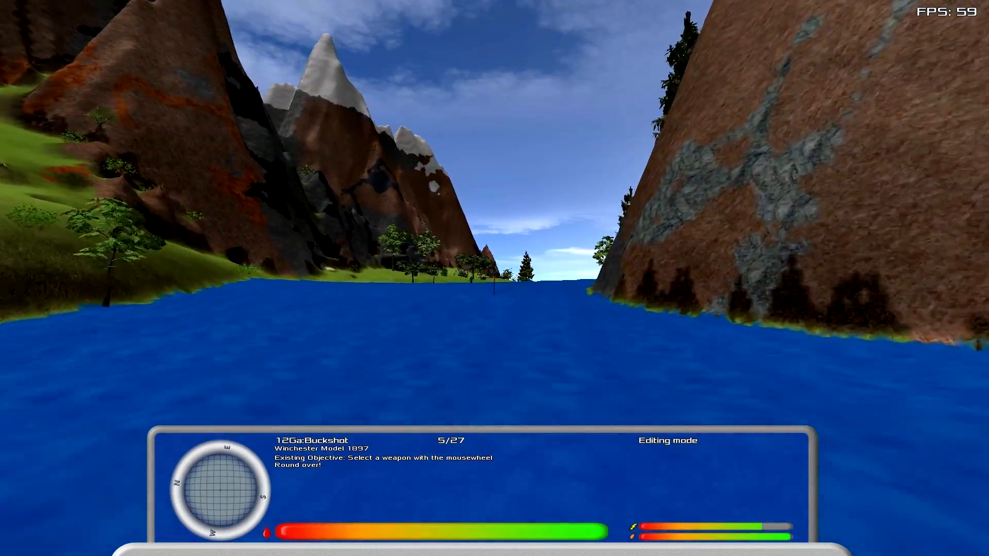
{"action": "mouse_move", "coordinate": [494, 278]}
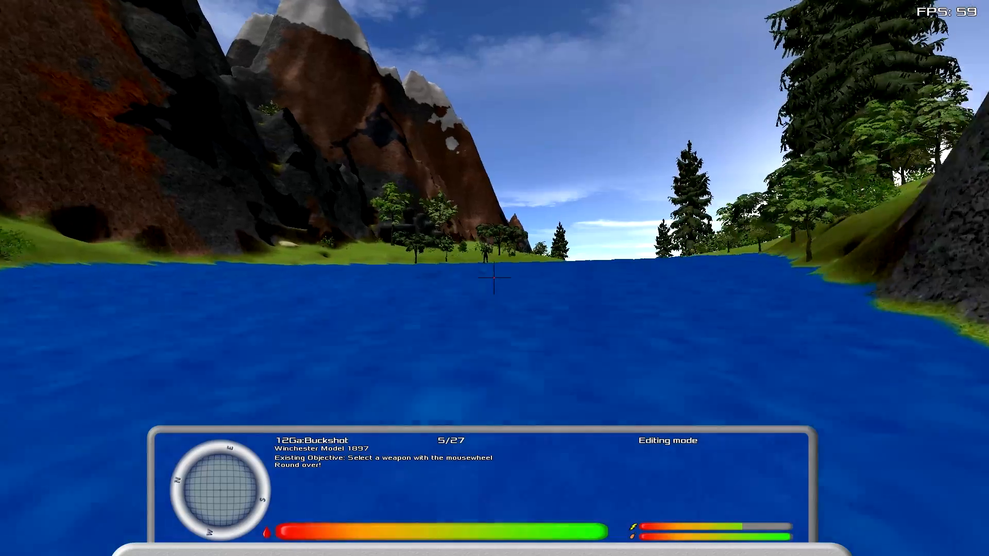
{"action": "mouse_move", "coordinate": [494, 278]}
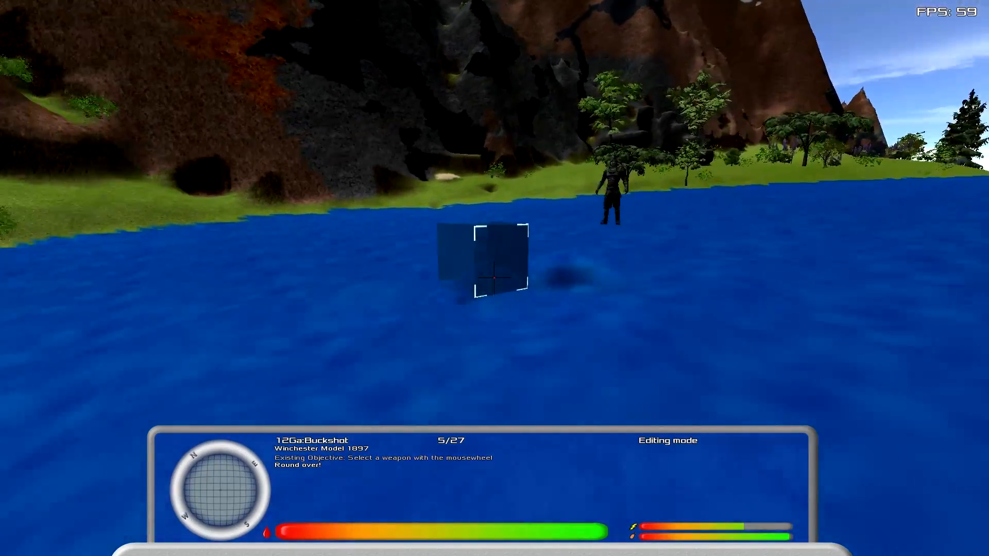
{"action": "mouse_move", "coordinate": [494, 278]}
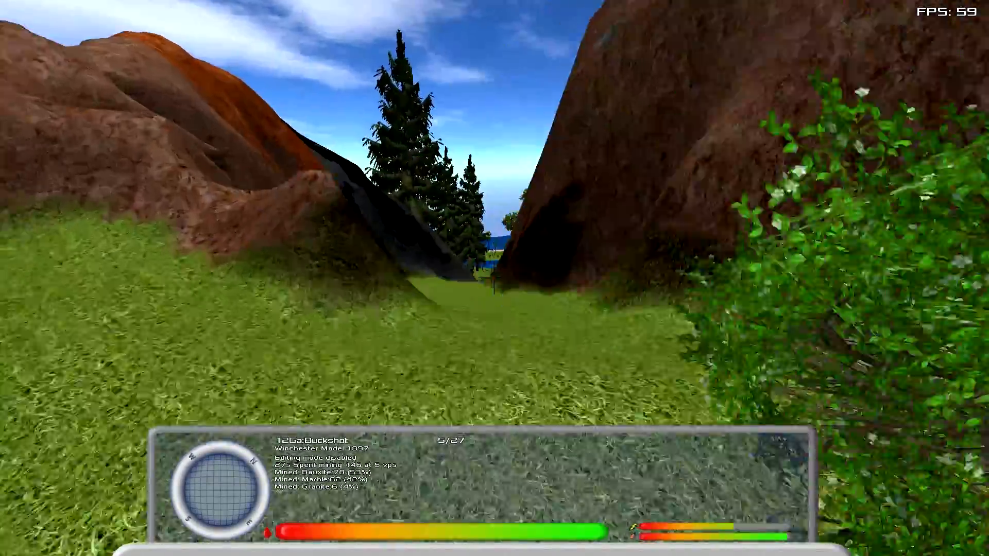
{"action": "mouse_move", "coordinate": [494, 279]}
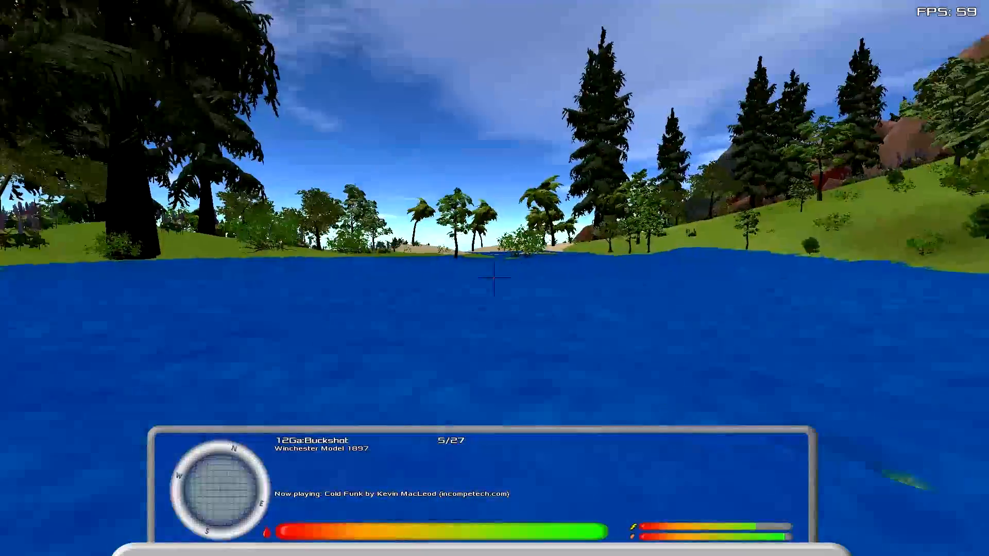
{"action": "mouse_move", "coordinate": [494, 277]}
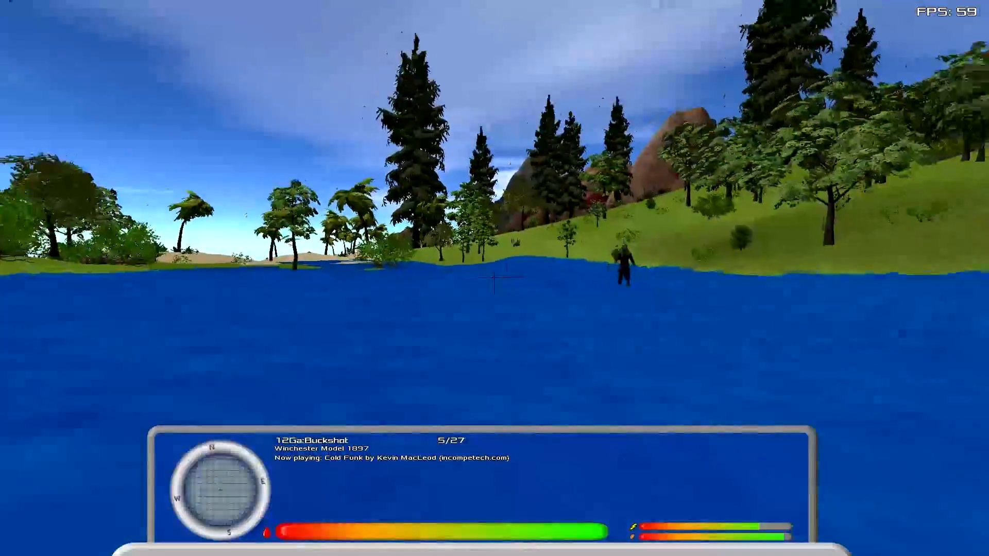
- Fire a buckshot shell at the brown bear while swimming toward the beach
{"action": "left_click", "coordinate": [494, 279]}
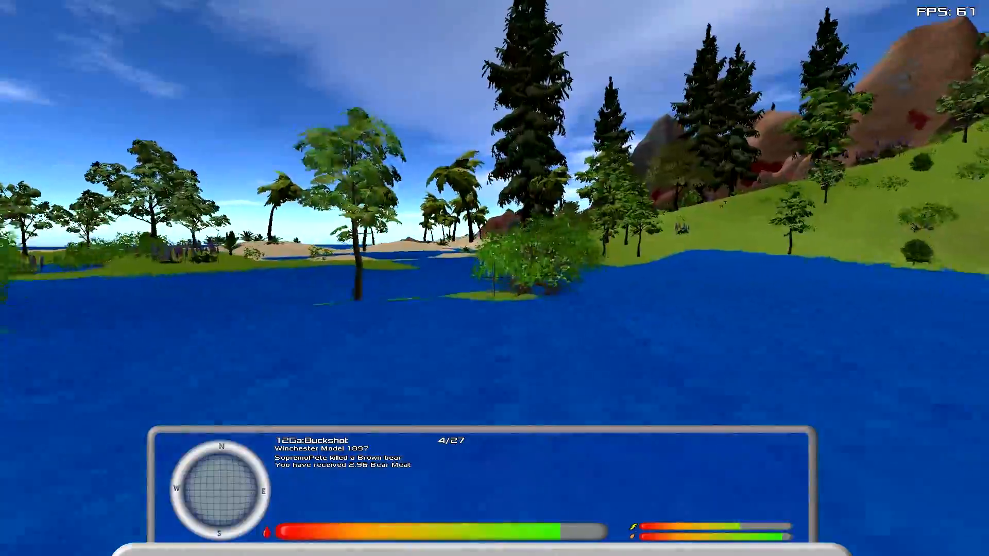
{"action": "mouse_move", "coordinate": [495, 279]}
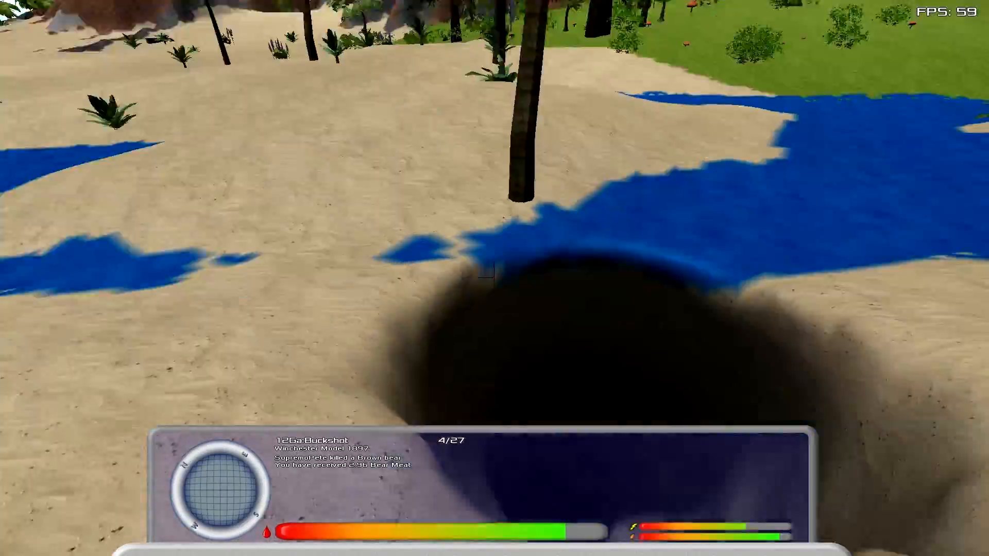
{"action": "mouse_move", "coordinate": [494, 277]}
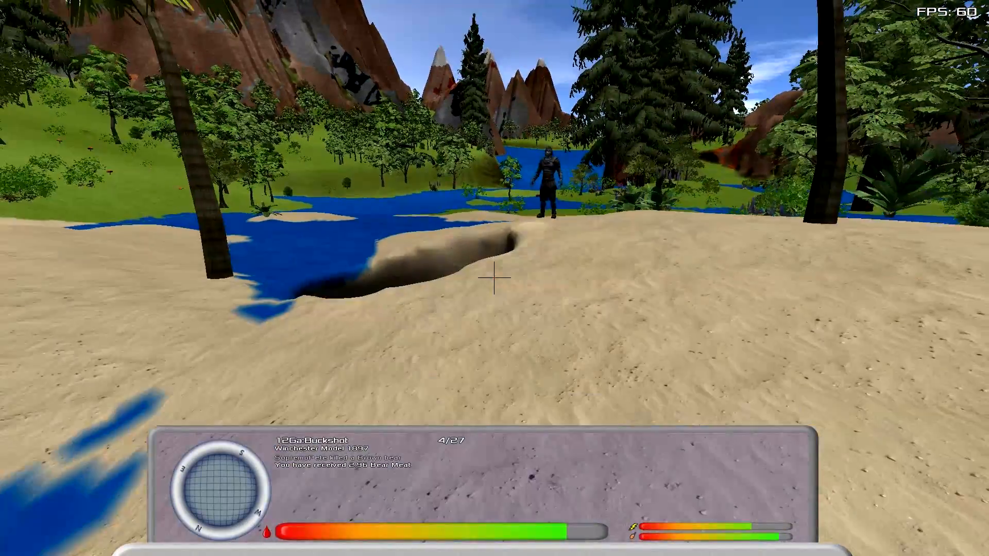
{"action": "mouse_move", "coordinate": [495, 279]}
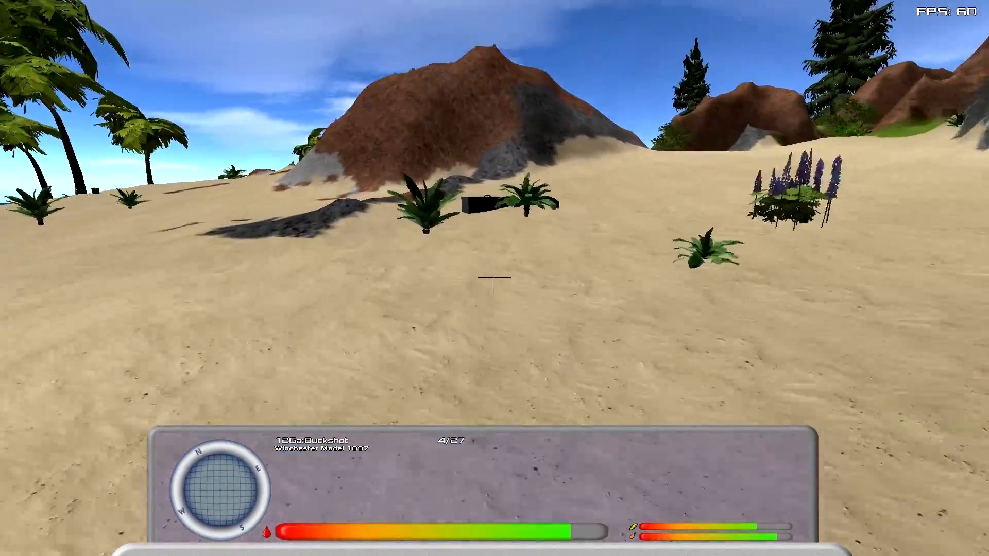
{"action": "mouse_move", "coordinate": [494, 278]}
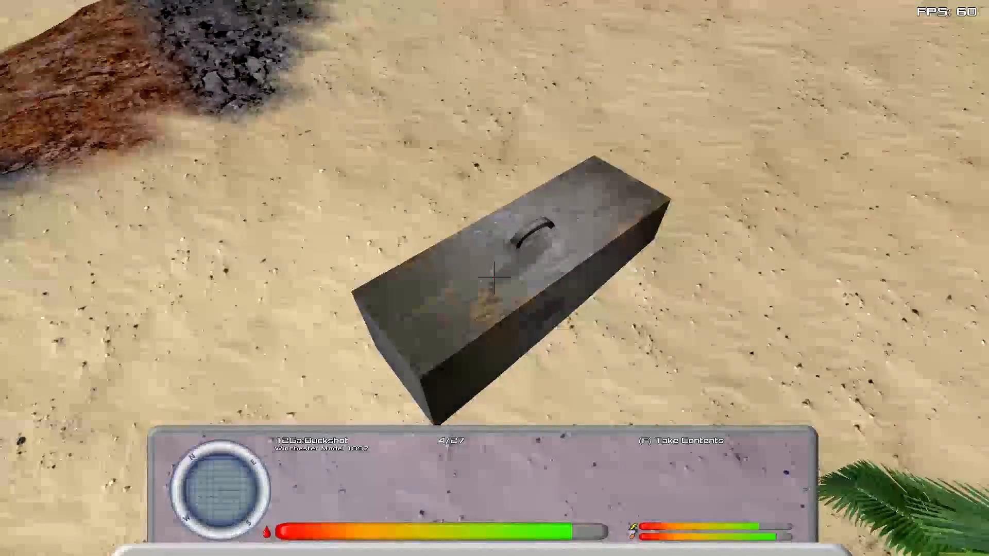
- Take the 12Ga buckshot and .357 Magnum rounds from the beach chest
{"action": "key", "text": "f"}
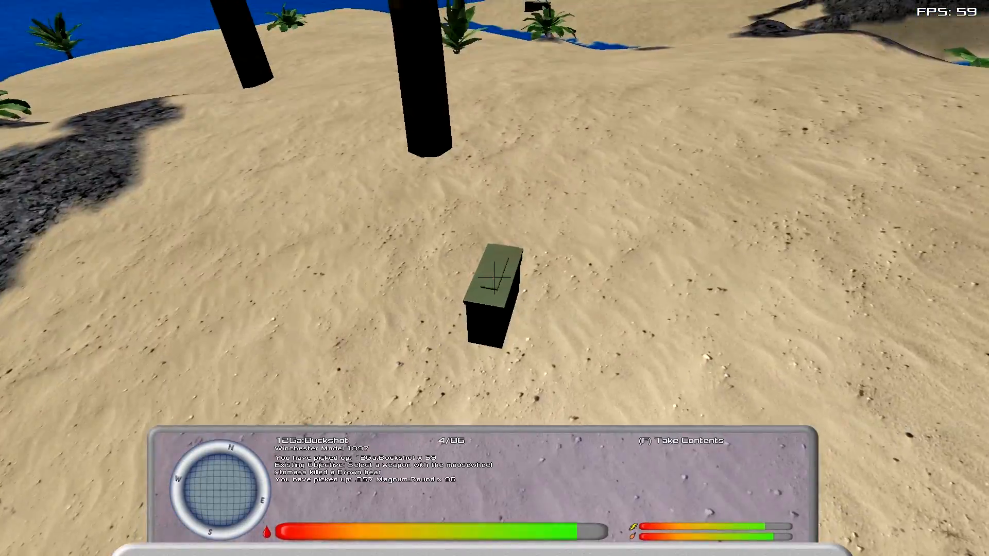
{"action": "mouse_move", "coordinate": [494, 278]}
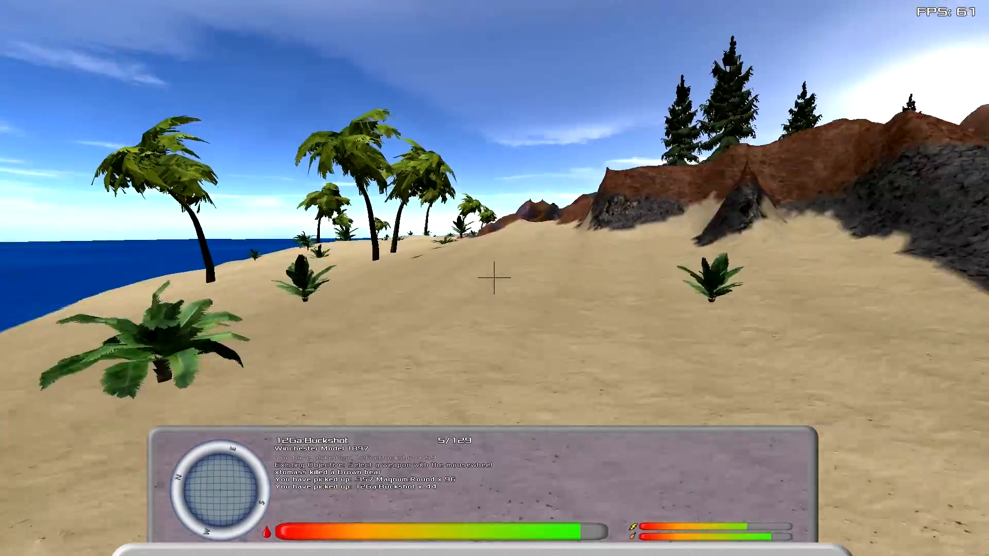
{"action": "mouse_move", "coordinate": [494, 279]}
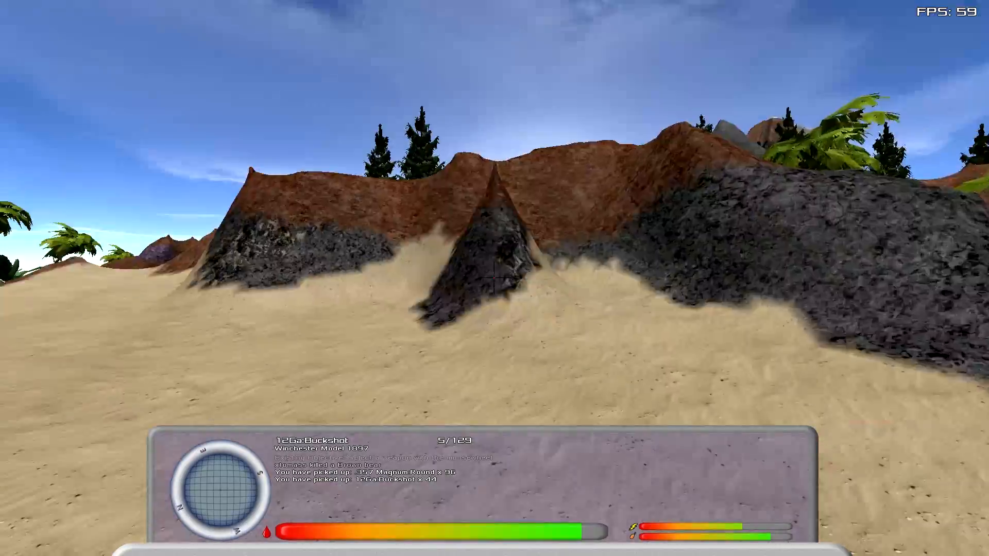
{"action": "mouse_move", "coordinate": [495, 278]}
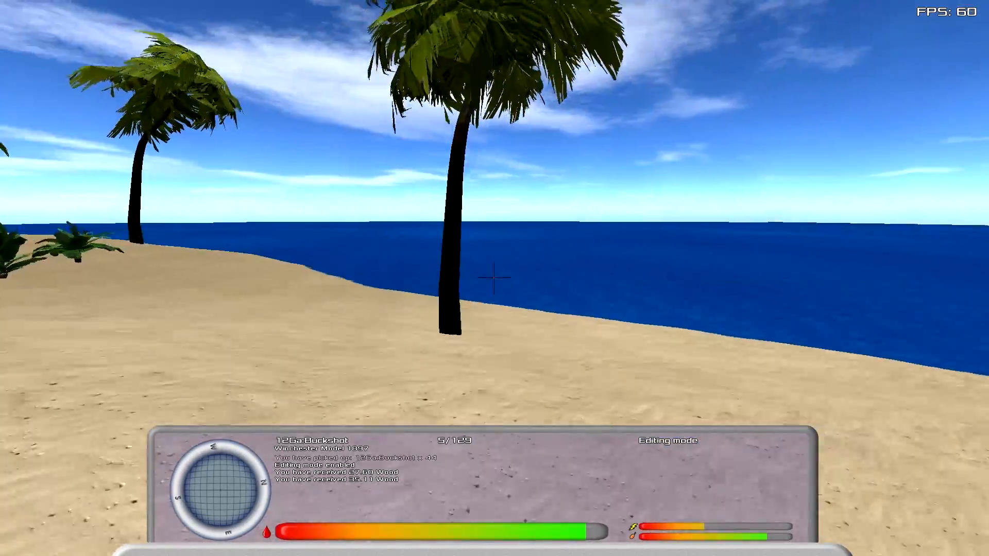
{"action": "mouse_move", "coordinate": [495, 278]}
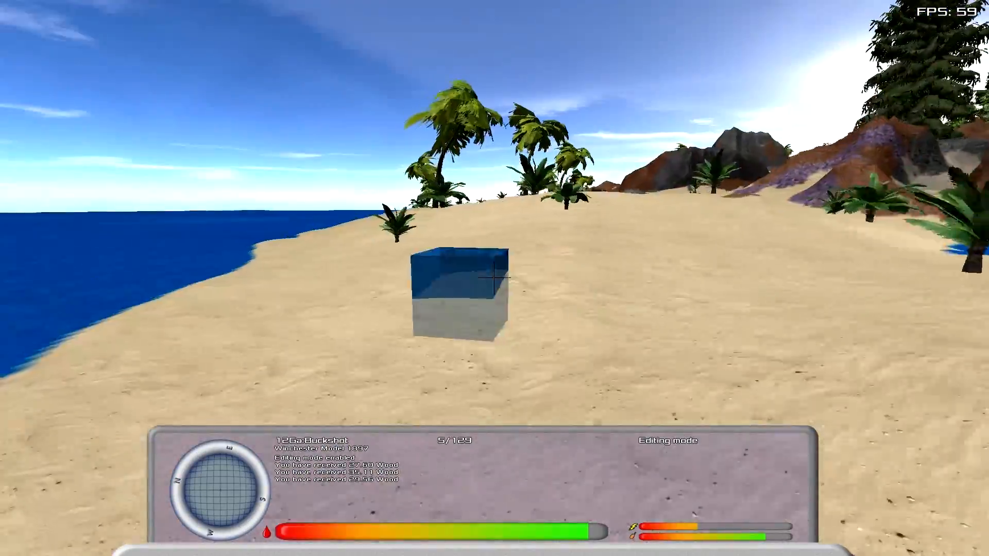
{"action": "mouse_move", "coordinate": [495, 271]}
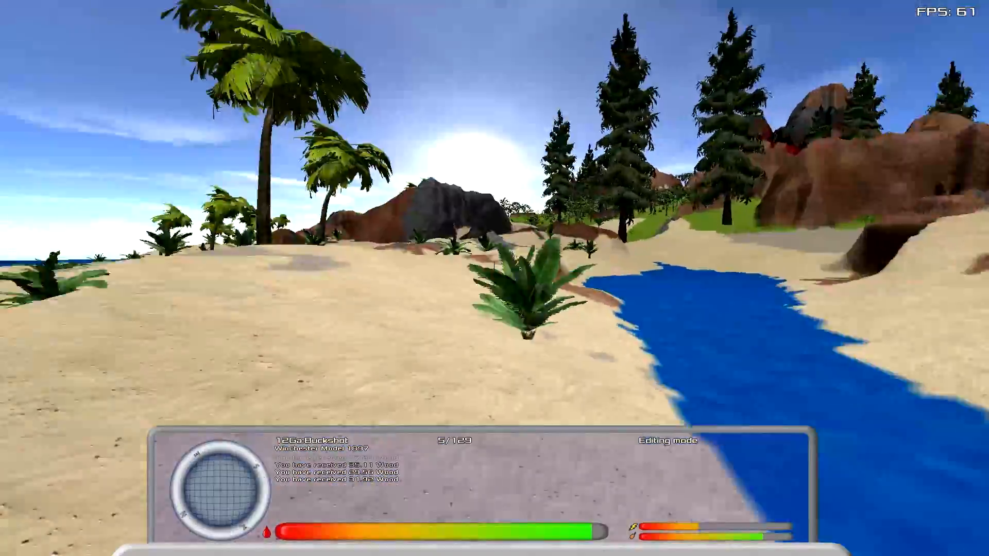
{"action": "mouse_move", "coordinate": [494, 278]}
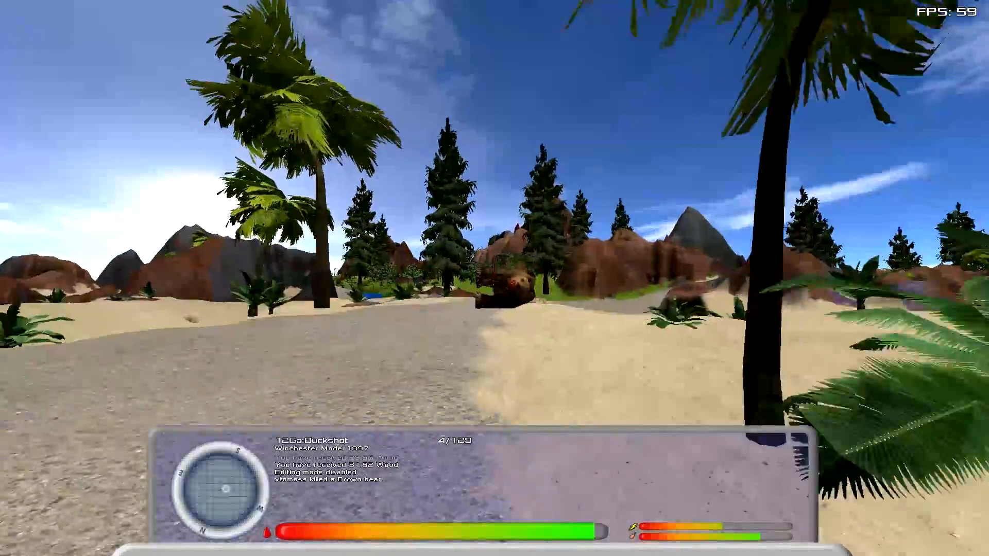
- Fire a shotgun round while crossing the dunes toward the rocky shoreline
{"action": "left_click", "coordinate": [494, 278]}
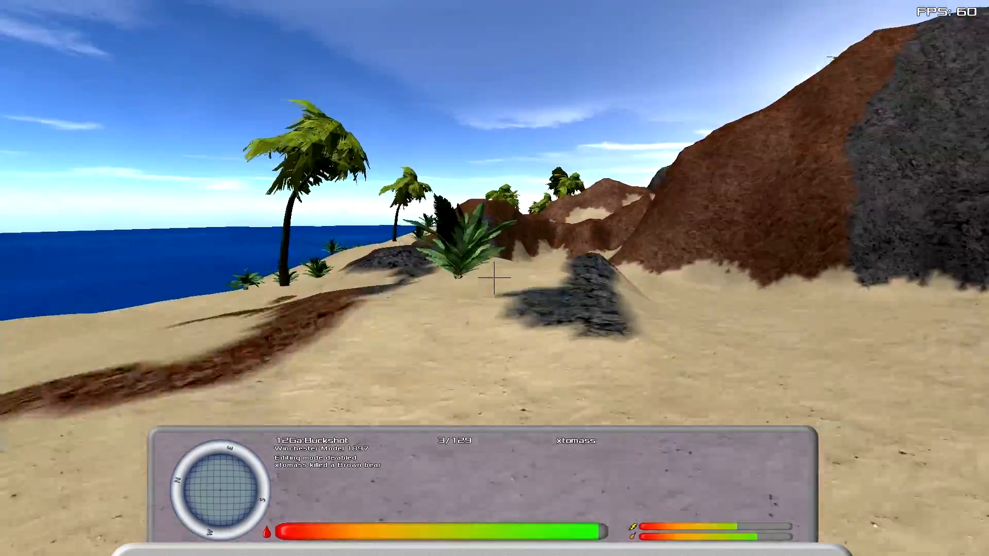
{"action": "mouse_move", "coordinate": [495, 278]}
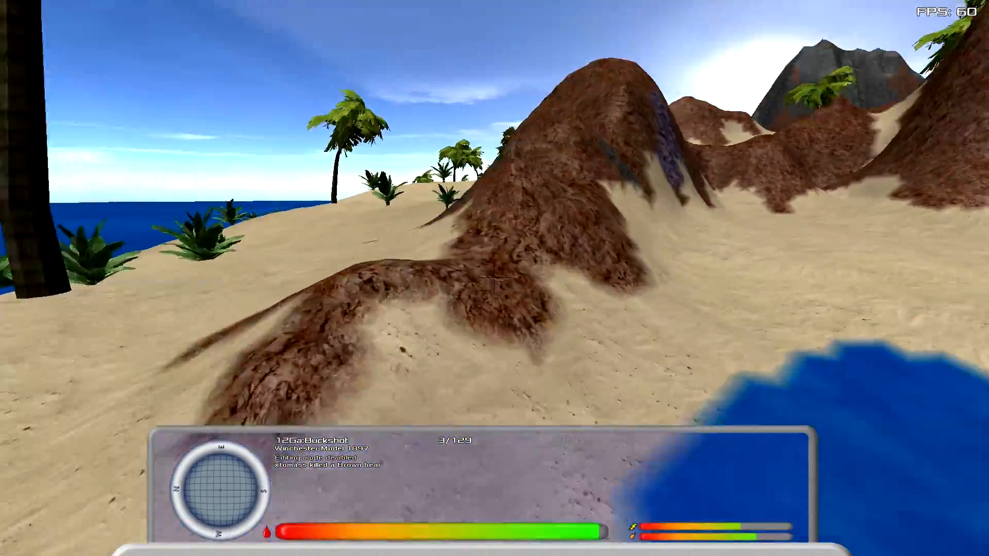
{"action": "mouse_move", "coordinate": [494, 278]}
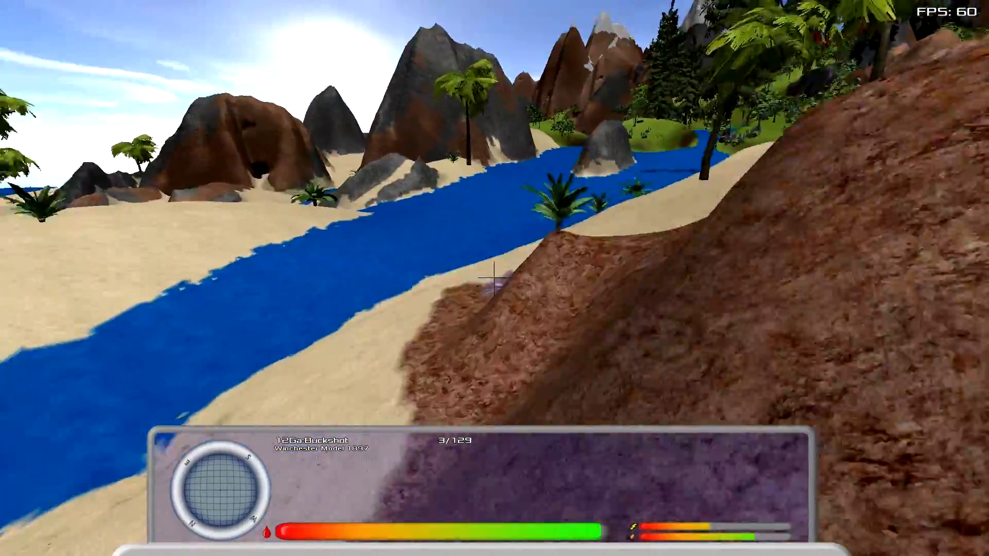
{"action": "mouse_move", "coordinate": [495, 278]}
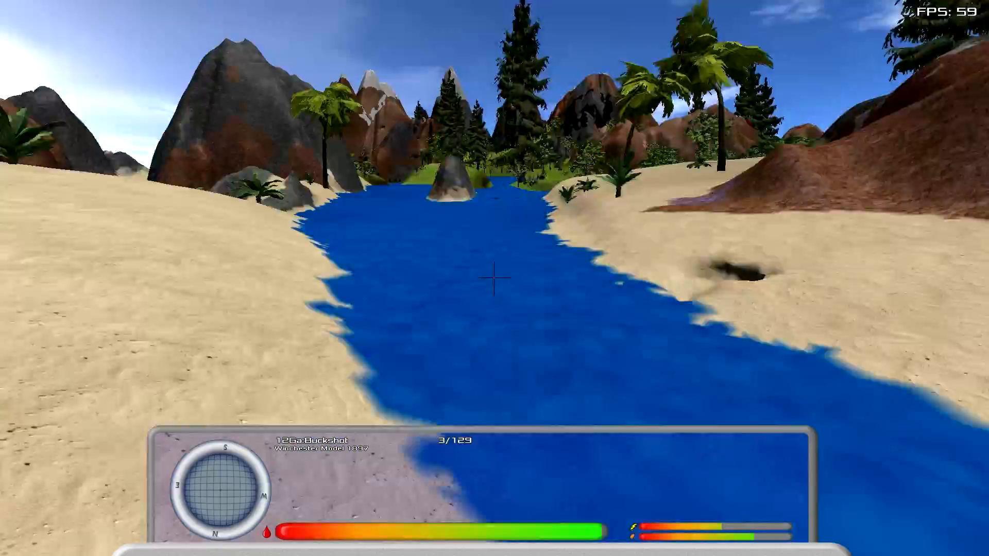
{"action": "mouse_move", "coordinate": [495, 278]}
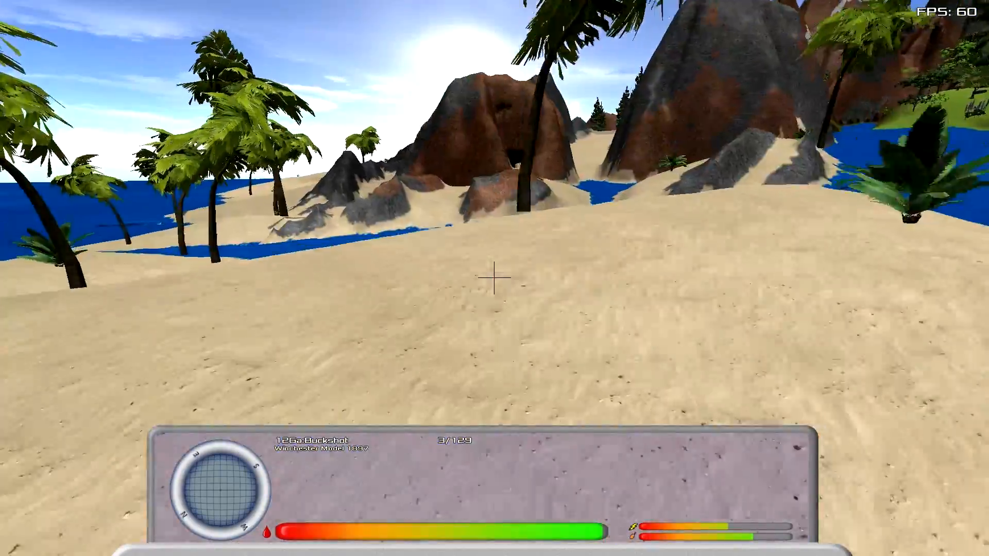
{"action": "mouse_move", "coordinate": [494, 278]}
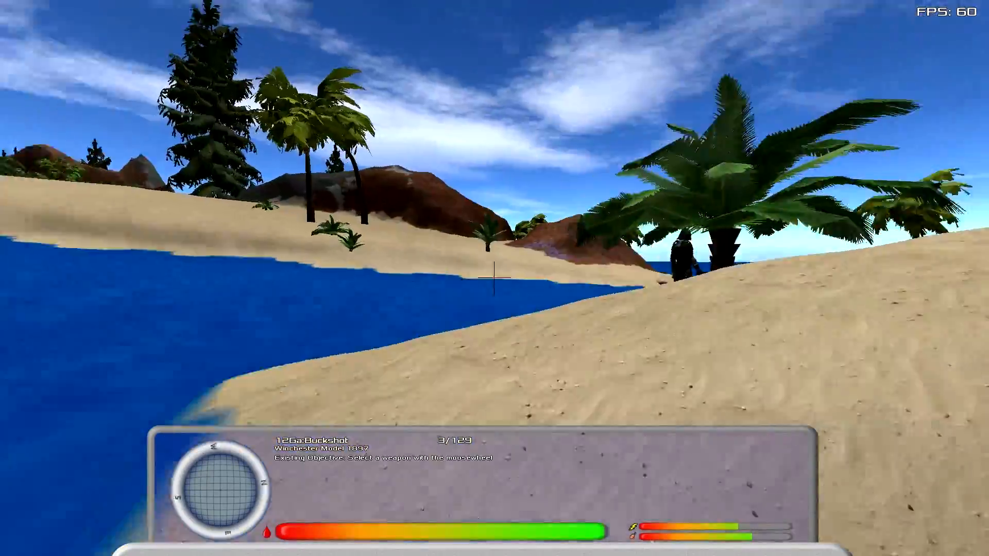
{"action": "mouse_move", "coordinate": [494, 278]}
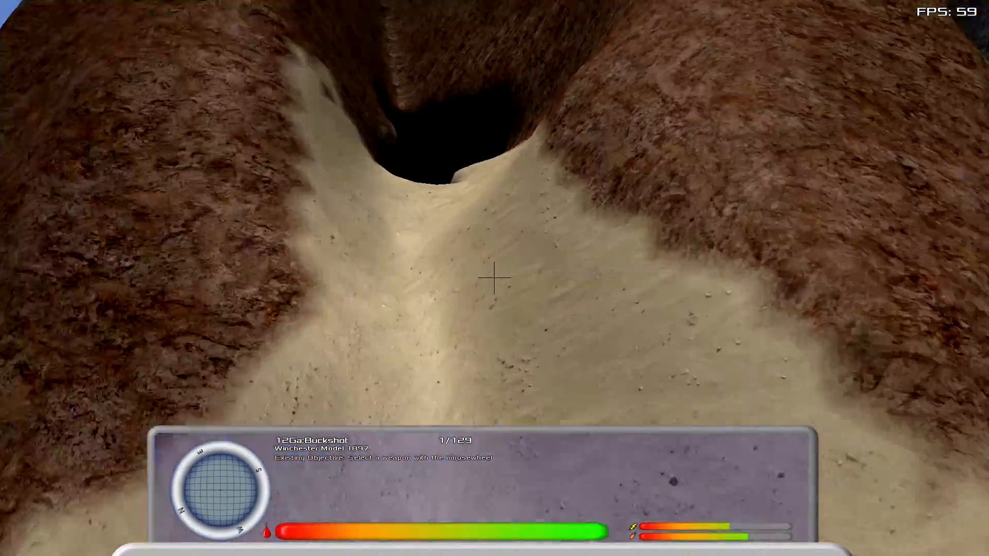
{"action": "mouse_move", "coordinate": [494, 279]}
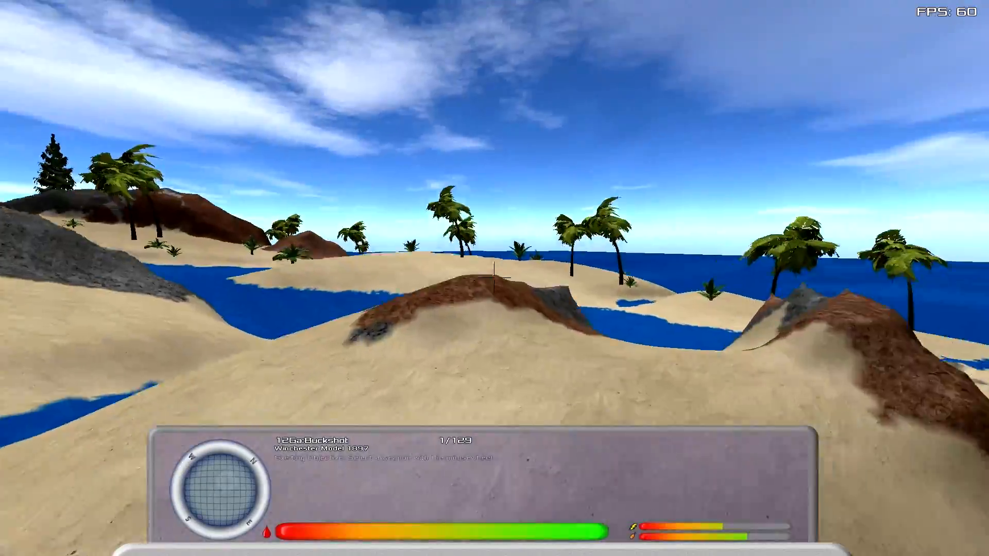
{"action": "mouse_move", "coordinate": [495, 278]}
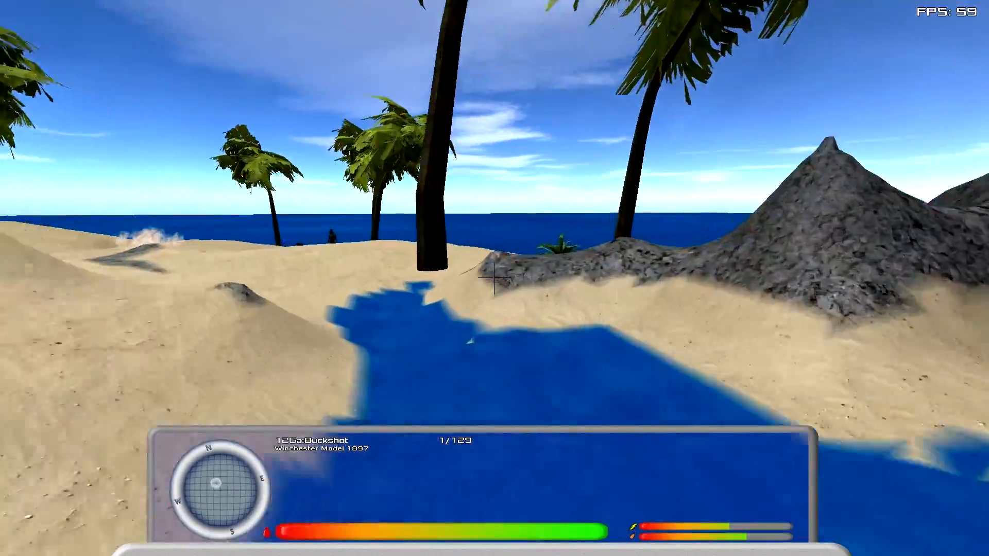
{"action": "mouse_move", "coordinate": [494, 278]}
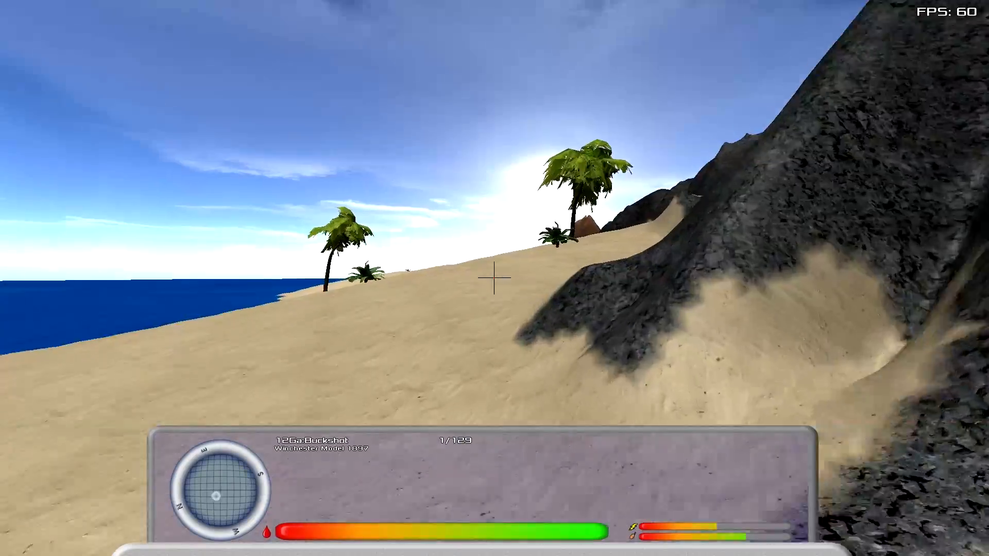
{"action": "mouse_move", "coordinate": [495, 278]}
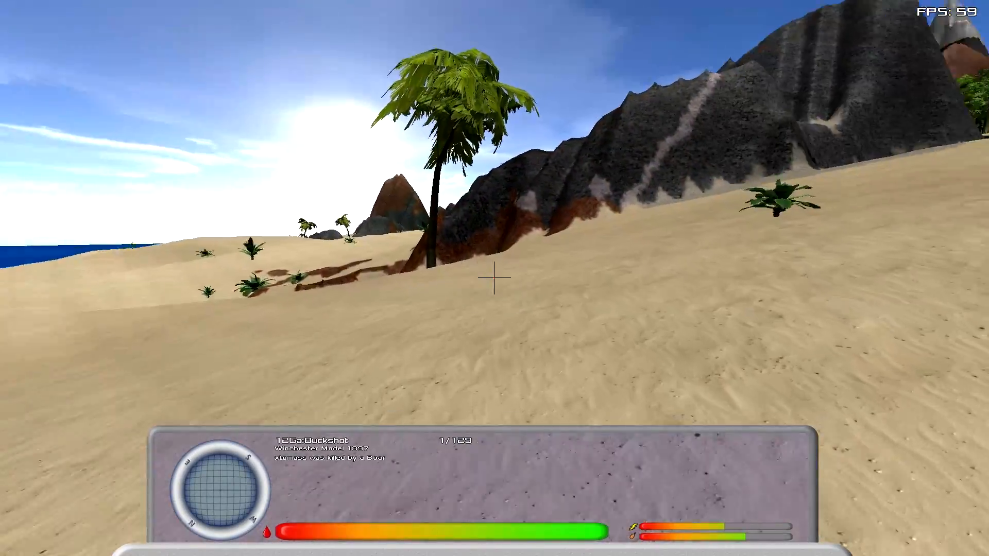
{"action": "mouse_move", "coordinate": [495, 278]}
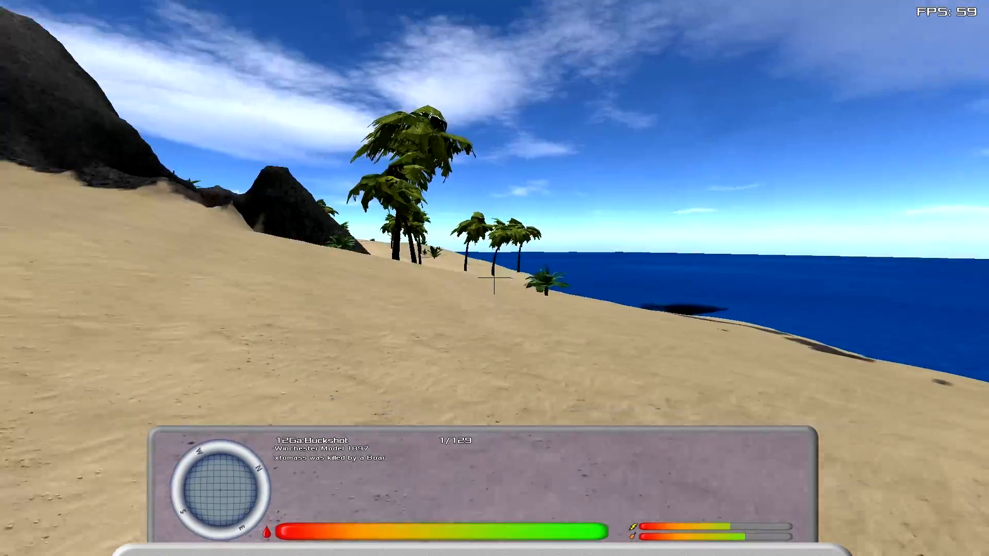
{"action": "mouse_move", "coordinate": [495, 278]}
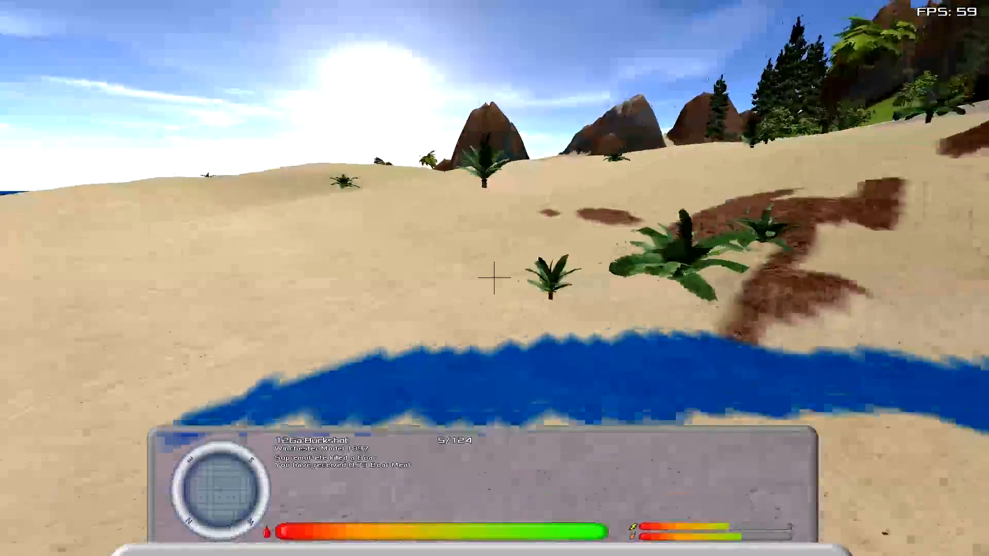
{"action": "mouse_move", "coordinate": [494, 278]}
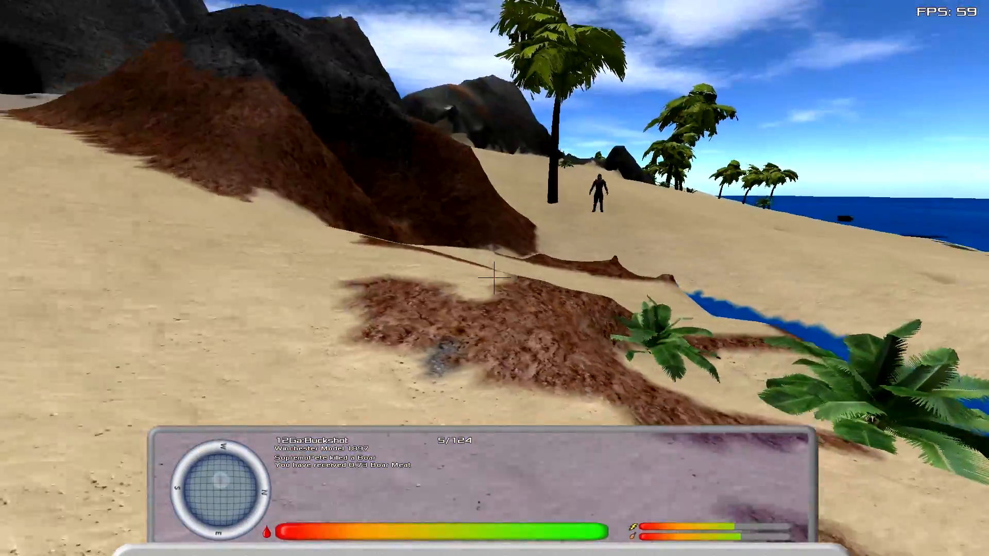
{"action": "mouse_move", "coordinate": [495, 278]}
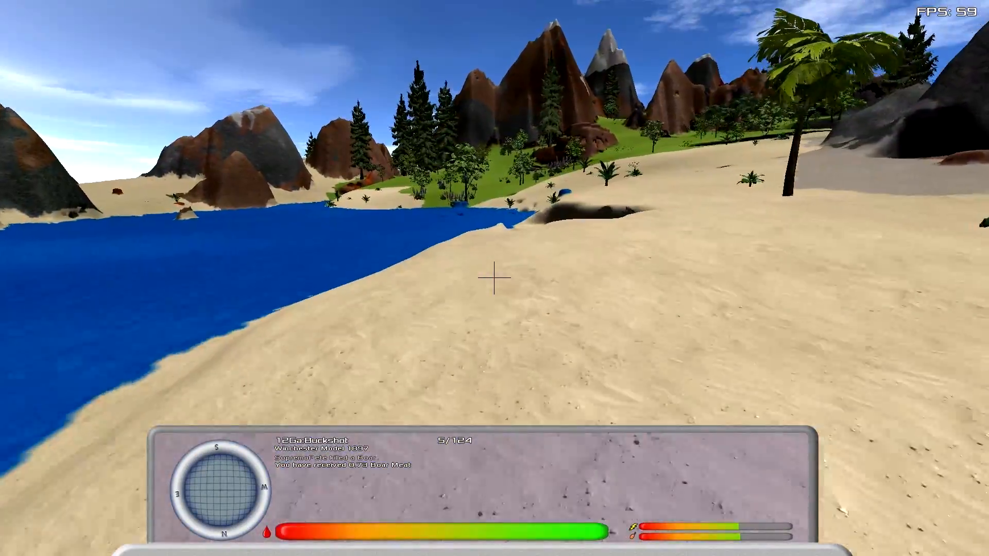
{"action": "mouse_move", "coordinate": [494, 278]}
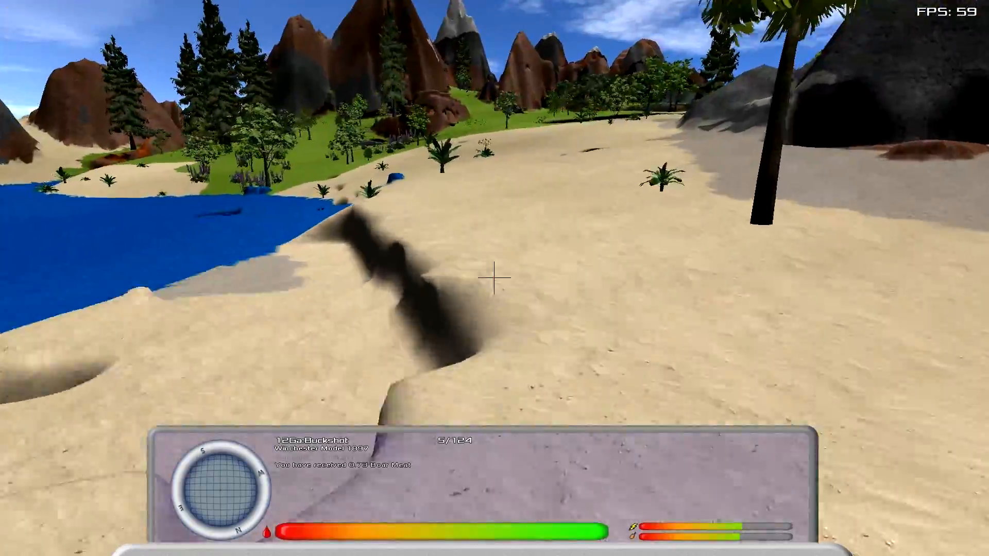
{"action": "mouse_move", "coordinate": [495, 278]}
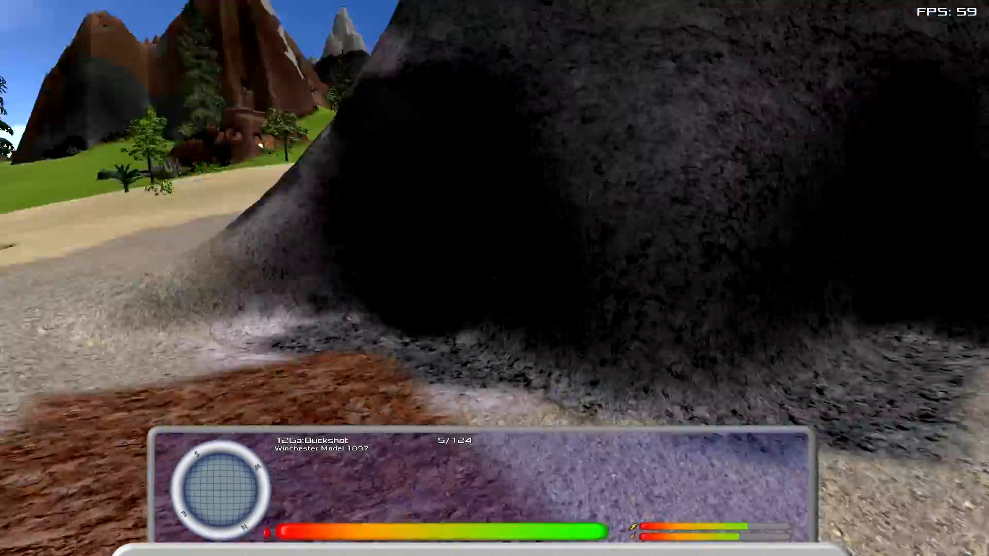
{"action": "mouse_move", "coordinate": [494, 278]}
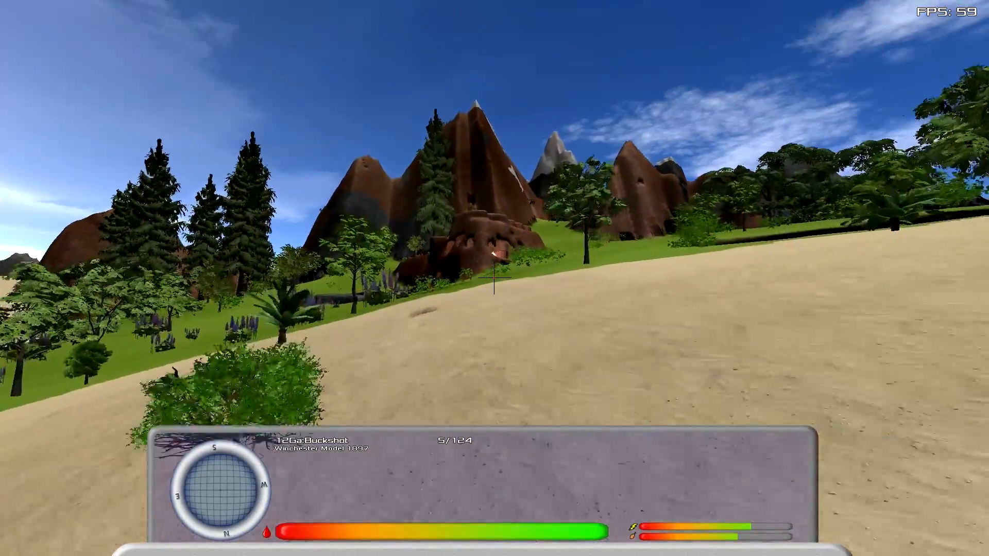
{"action": "mouse_move", "coordinate": [494, 279]}
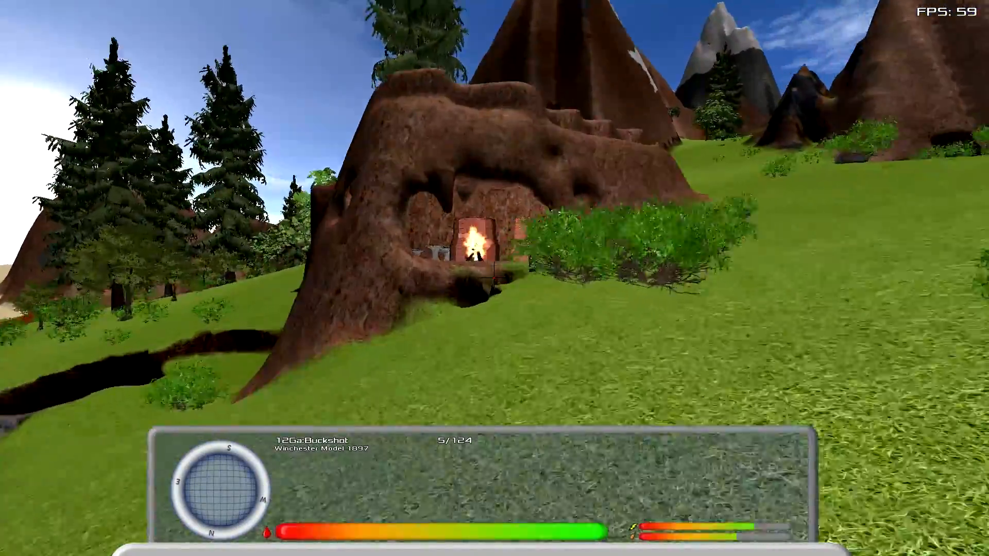
{"action": "mouse_move", "coordinate": [494, 278]}
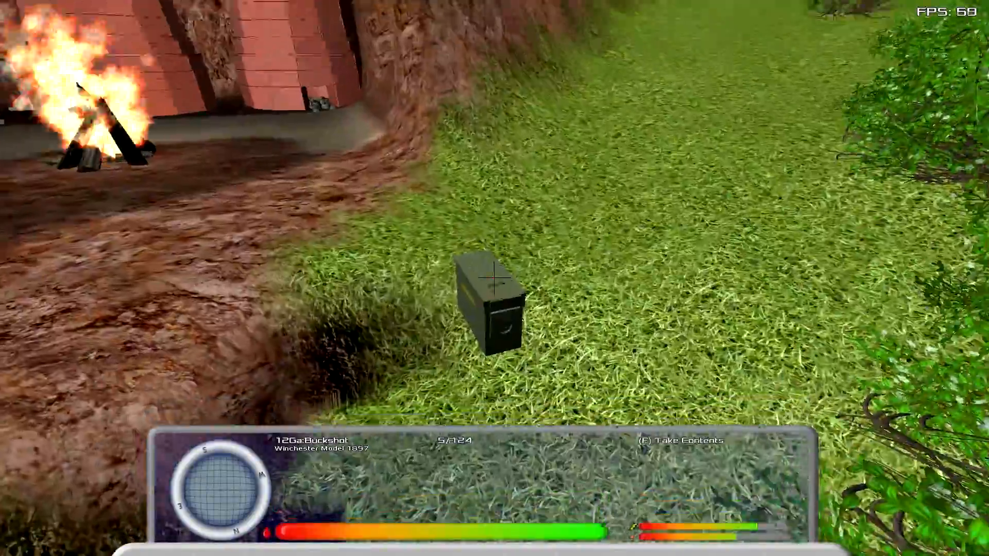
- Take buckshot and .45 rounds from the ammo box at the hillside campfire
{"action": "key", "text": "f"}
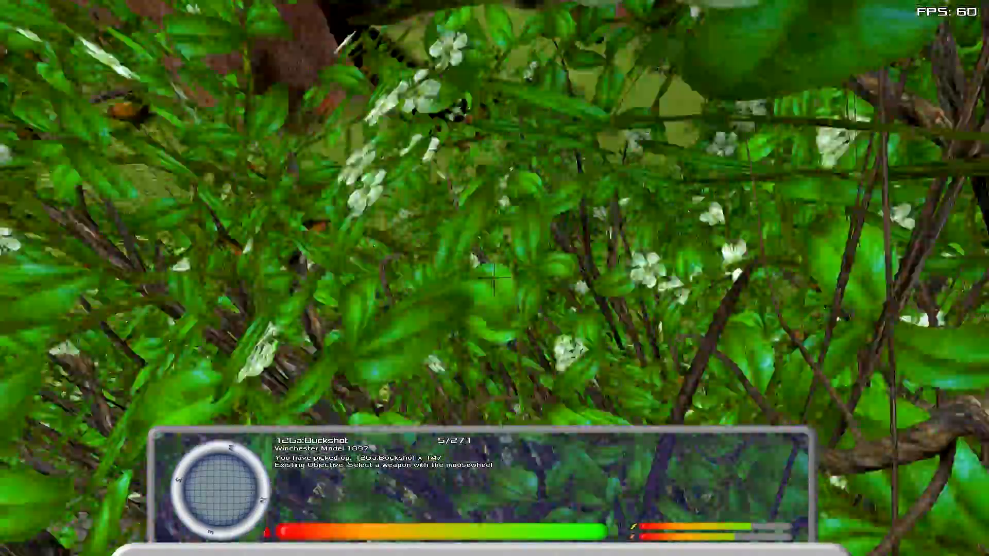
{"action": "mouse_move", "coordinate": [494, 278]}
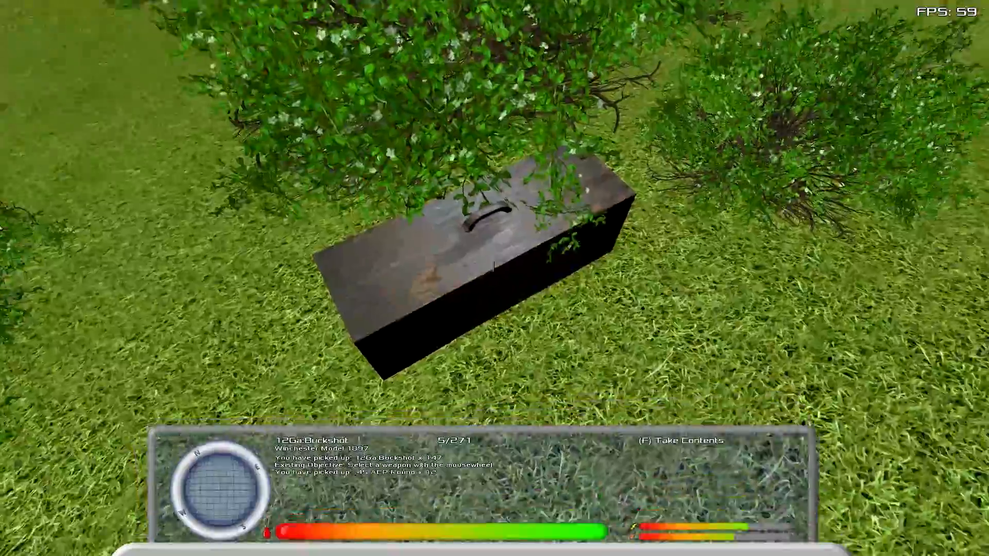
{"action": "mouse_move", "coordinate": [494, 279]}
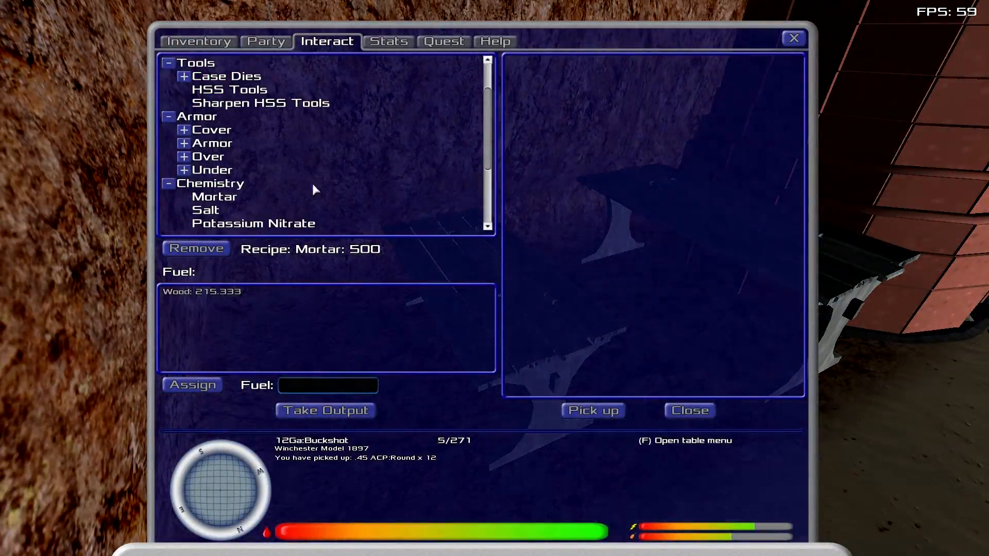
- Browse Mortar, Toluene, Gunpowder and Nitric Acid recipes, then view Potassium Nitrate's ingredients
{"action": "left_click", "coordinate": [214, 196]}
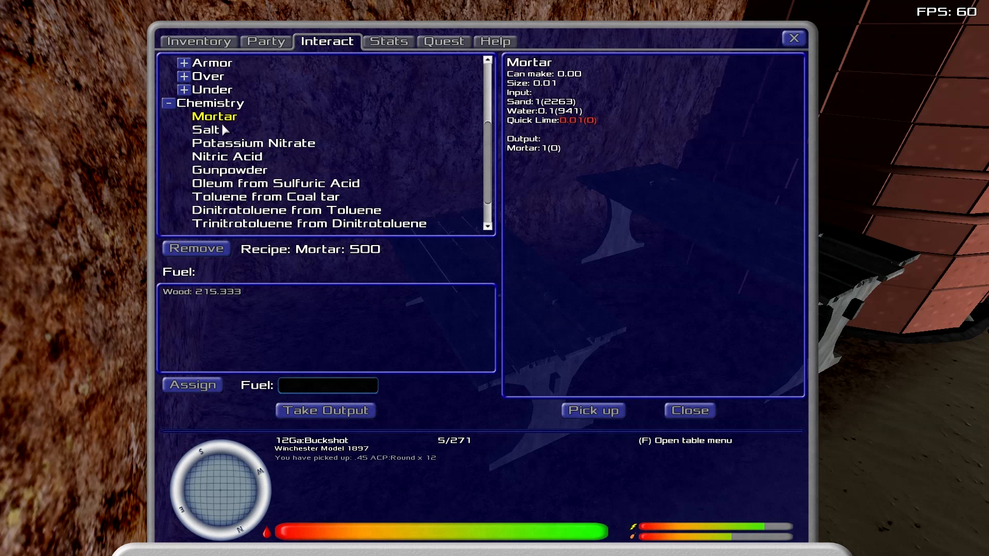
{"action": "left_click", "coordinate": [264, 196]}
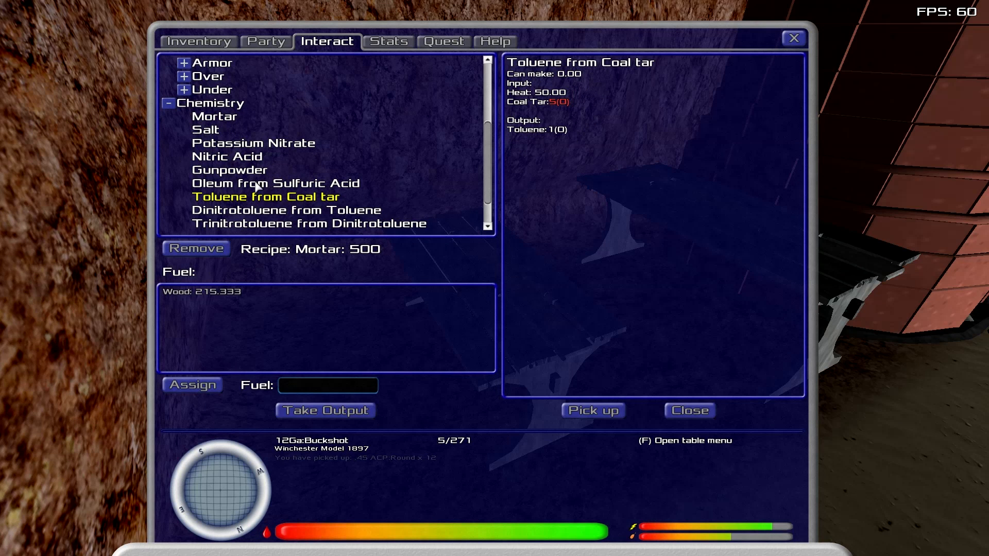
{"action": "left_click", "coordinate": [228, 169]}
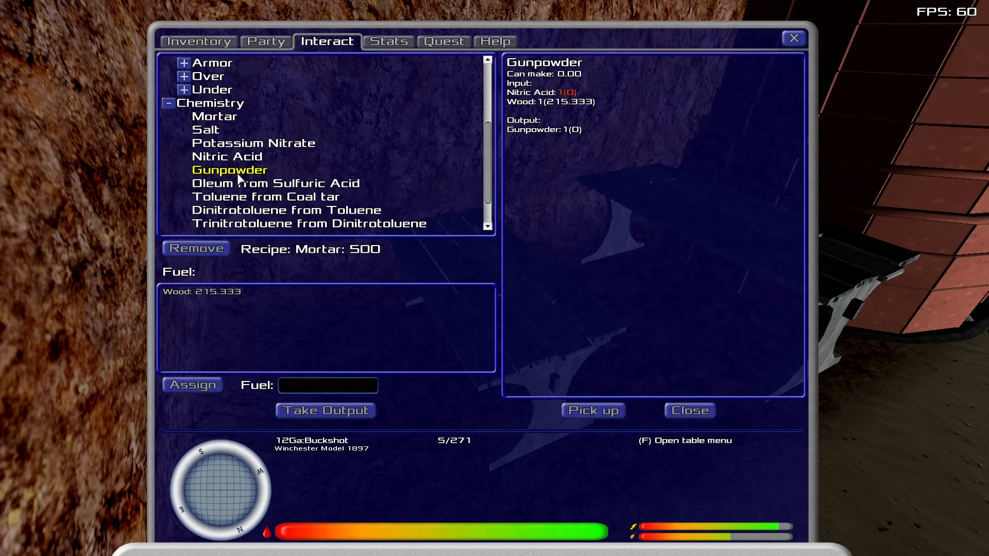
{"action": "mouse_move", "coordinate": [265, 188]}
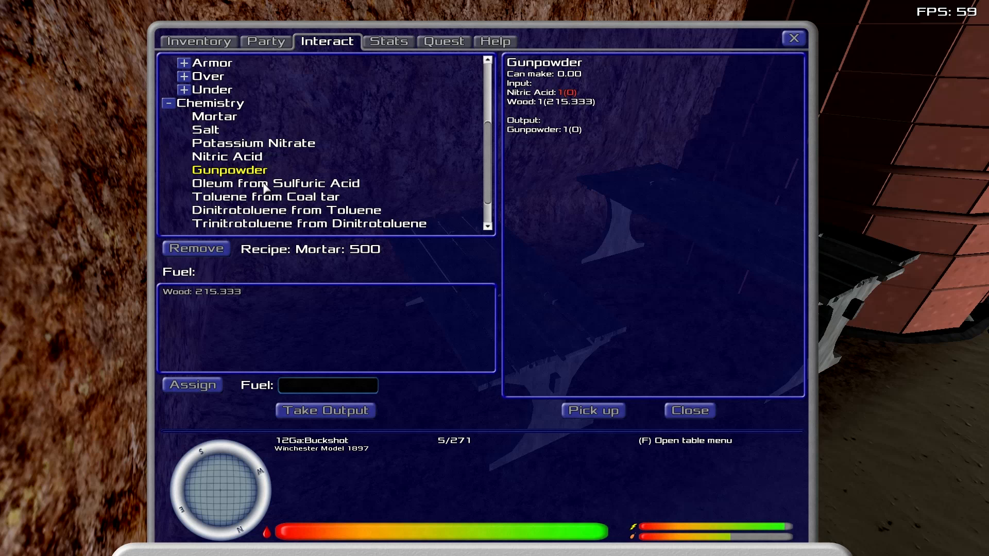
{"action": "left_click", "coordinate": [226, 156]}
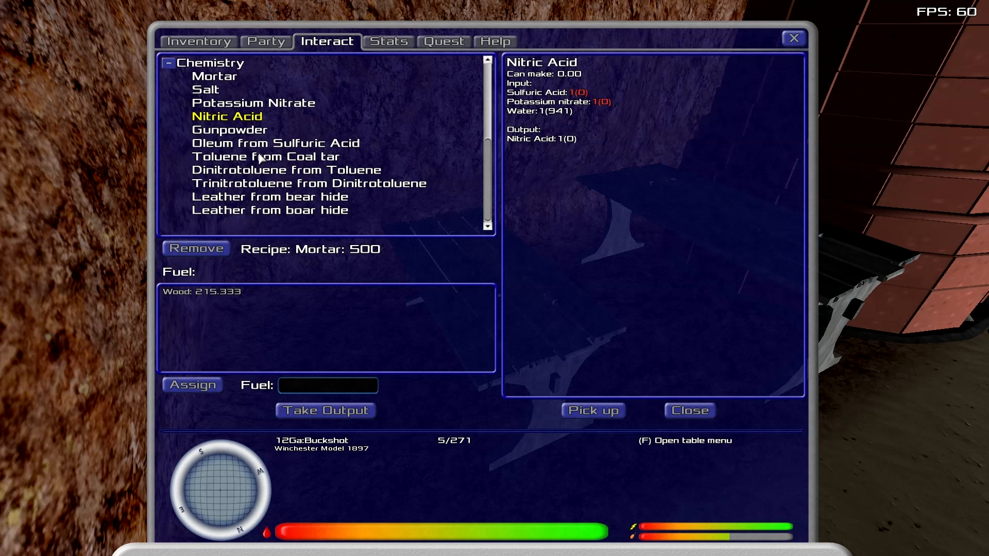
{"action": "scroll", "scroll_direction": "up", "scroll_amount": 3}
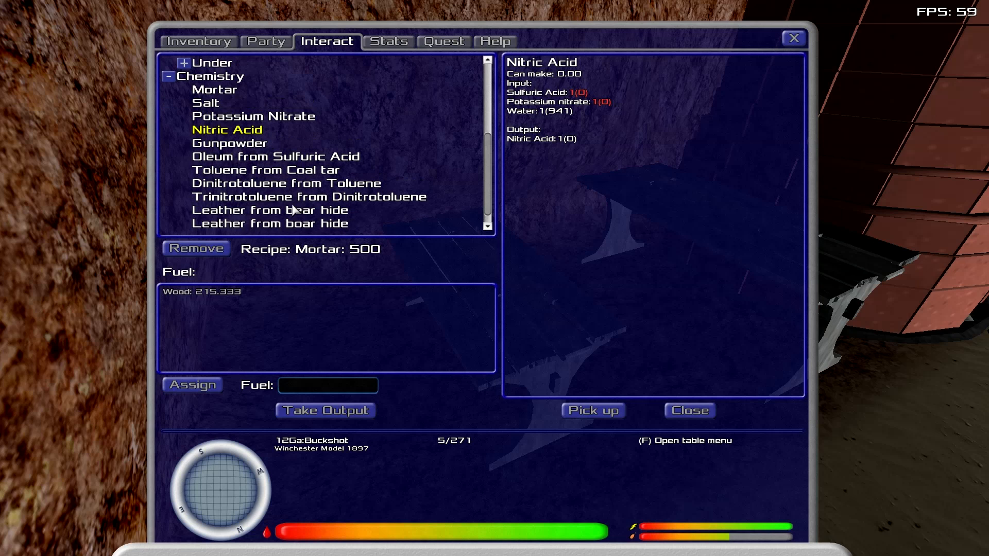
{"action": "left_click", "coordinate": [252, 116]}
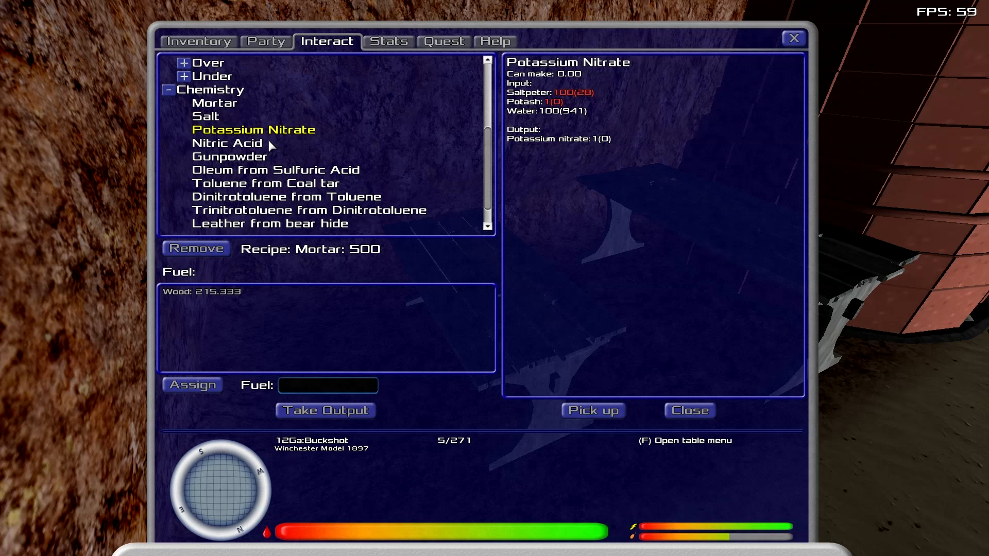
{"action": "scroll", "scroll_direction": "up", "scroll_amount": 3}
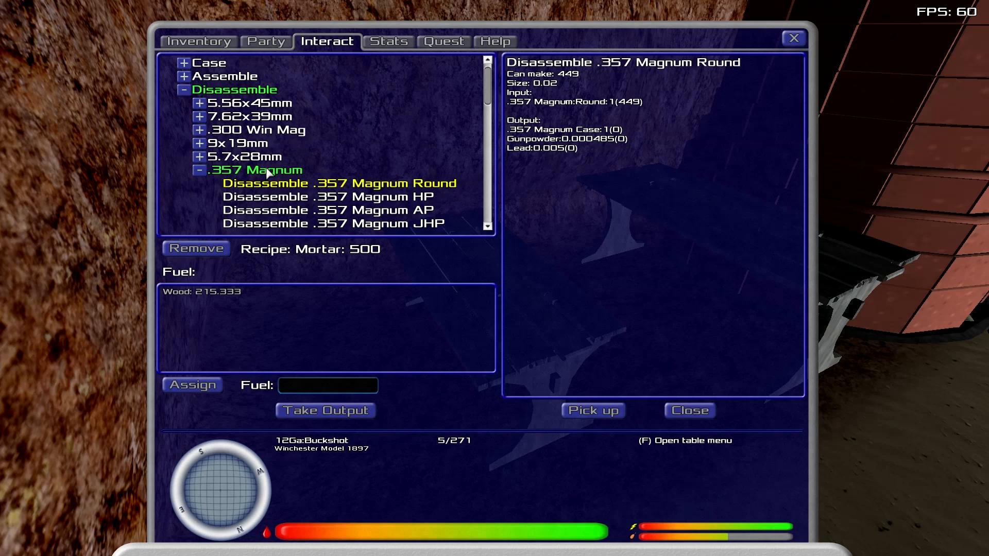
- Expand the Hook disassembly recipes and view the hook and .357 Magnum round yields
{"action": "scroll", "scroll_direction": "down", "scroll_amount": 3}
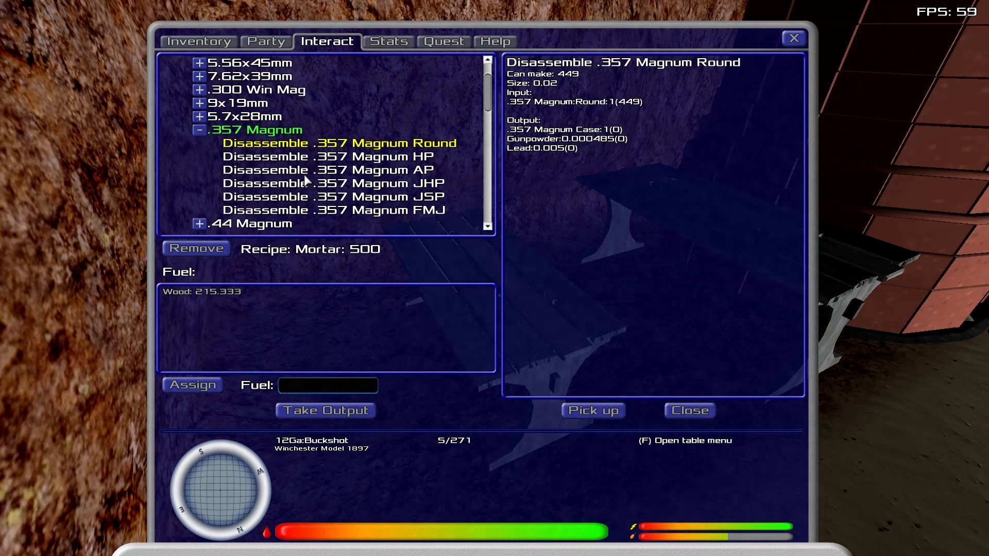
{"action": "scroll", "scroll_direction": "down", "scroll_amount": 3}
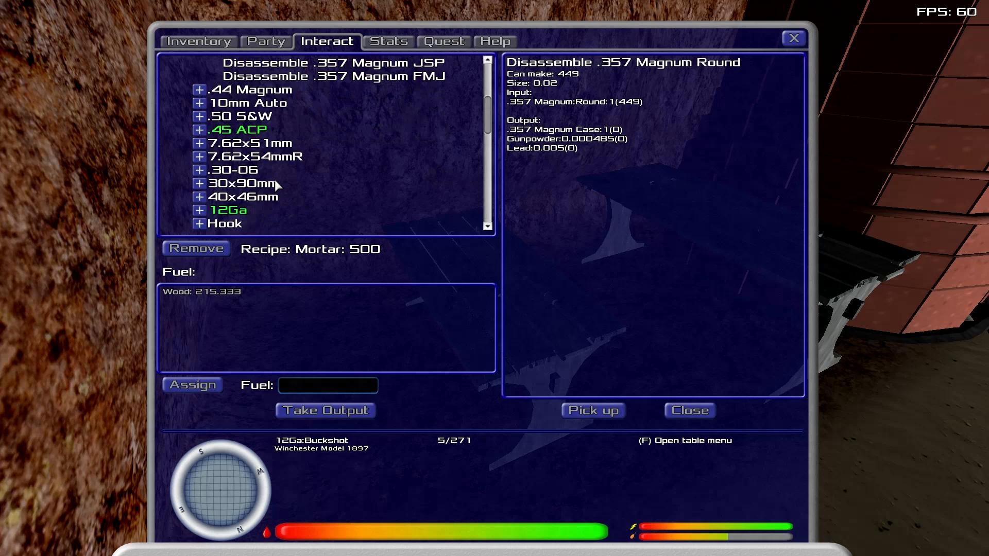
{"action": "left_click", "coordinate": [199, 223]}
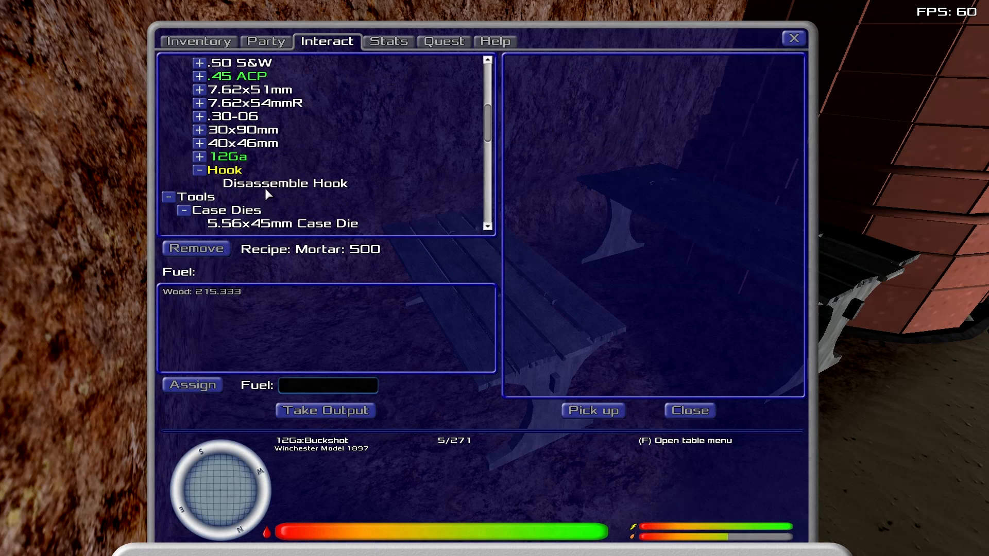
{"action": "left_click", "coordinate": [289, 183]}
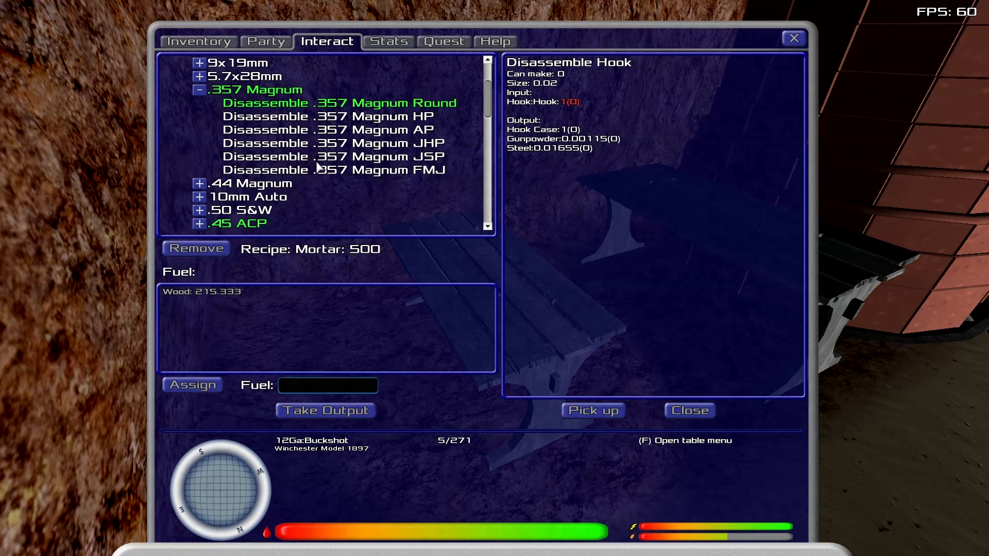
{"action": "left_click", "coordinate": [339, 103]}
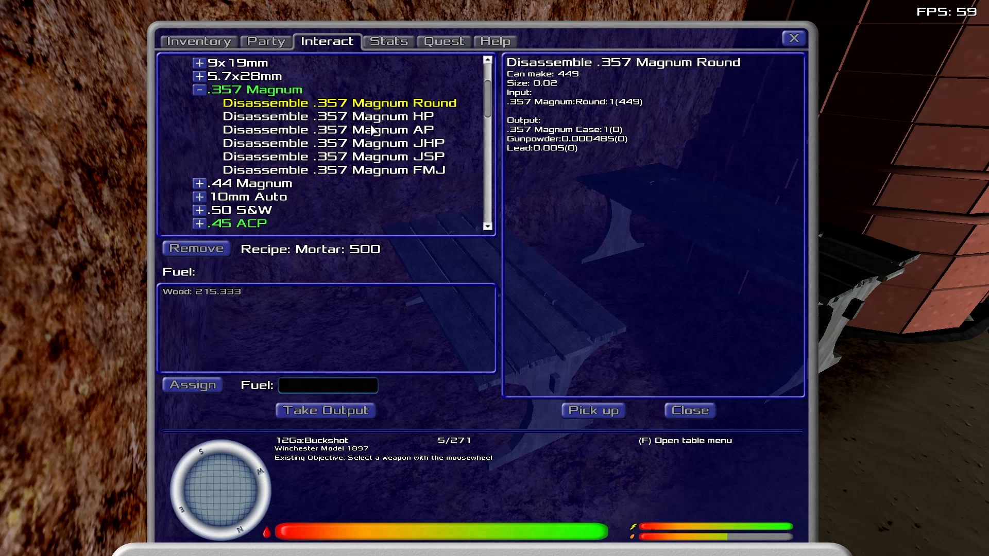
{"action": "mouse_move", "coordinate": [361, 79]}
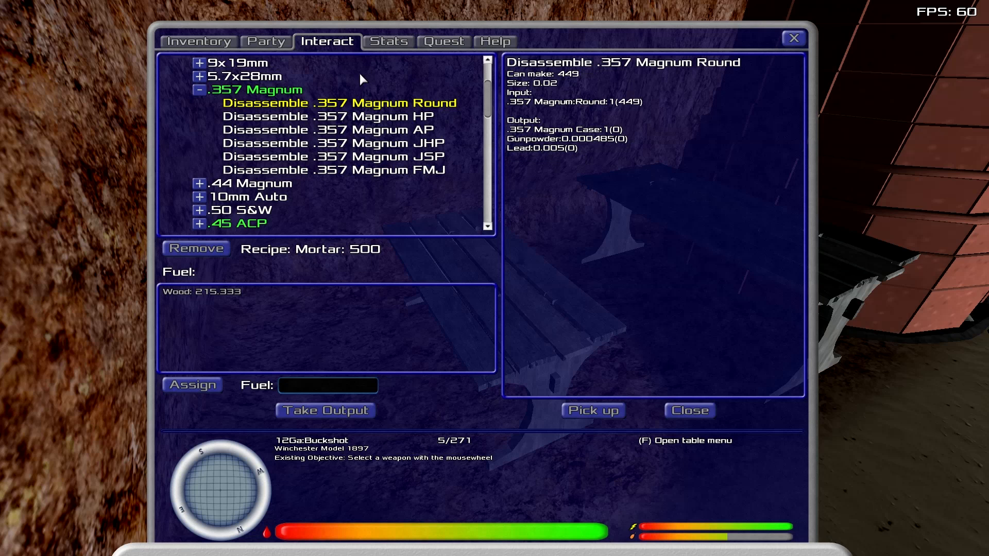
{"action": "mouse_move", "coordinate": [354, 110]}
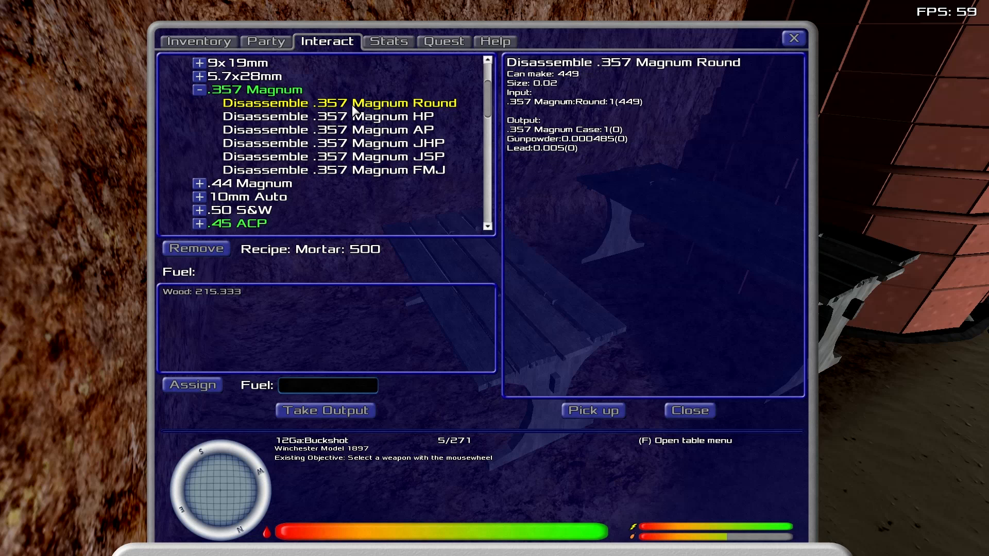
- Compare the 5.56x45mm JHP and .357 recipes, then bring up the .45 ACP round recipe
{"action": "scroll", "scroll_direction": "up", "scroll_amount": 3}
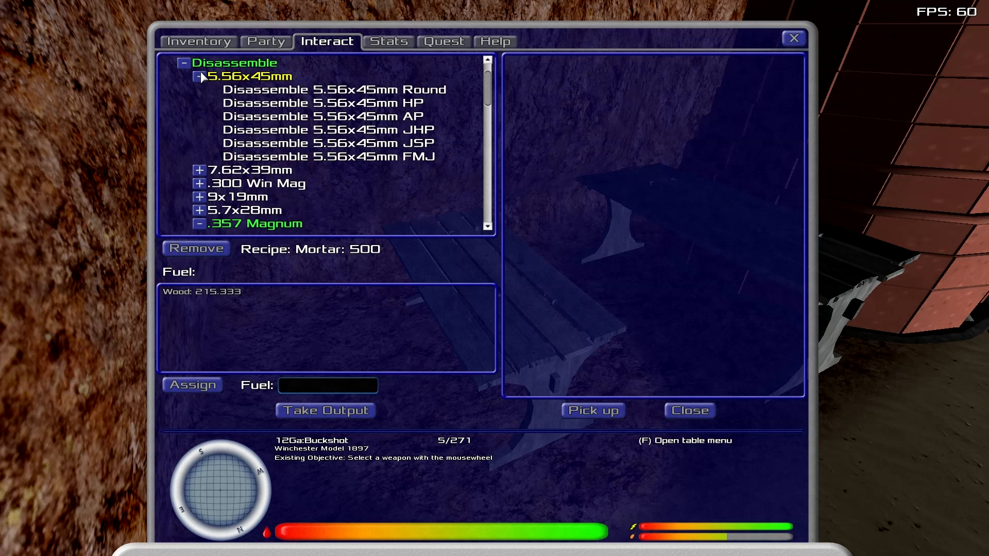
{"action": "left_click", "coordinate": [328, 130]}
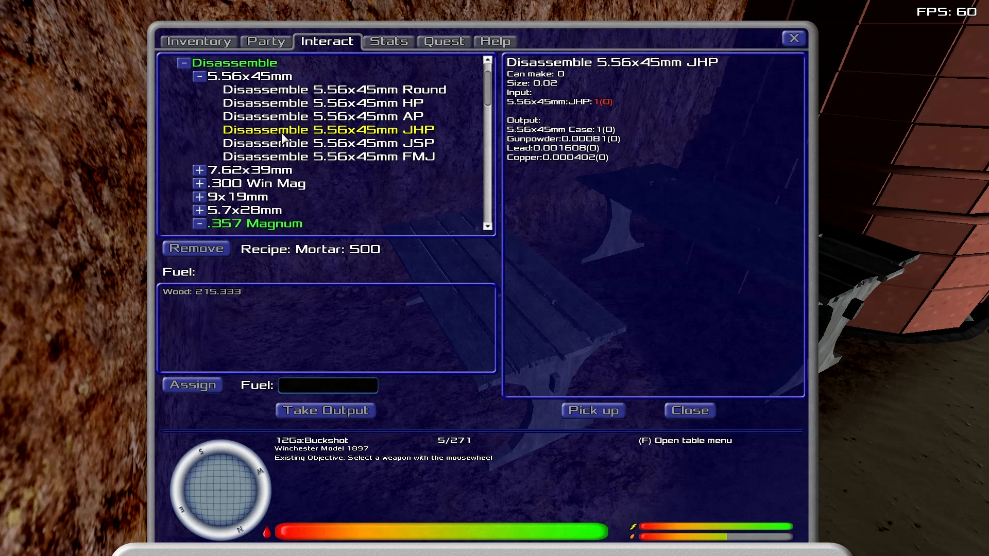
{"action": "left_click", "coordinate": [330, 155]}
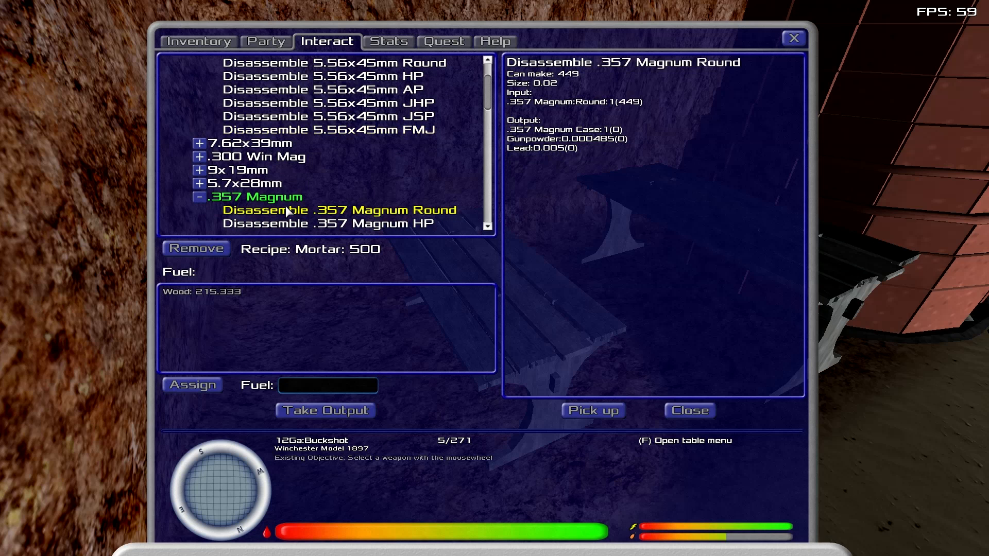
{"action": "mouse_move", "coordinate": [510, 397]}
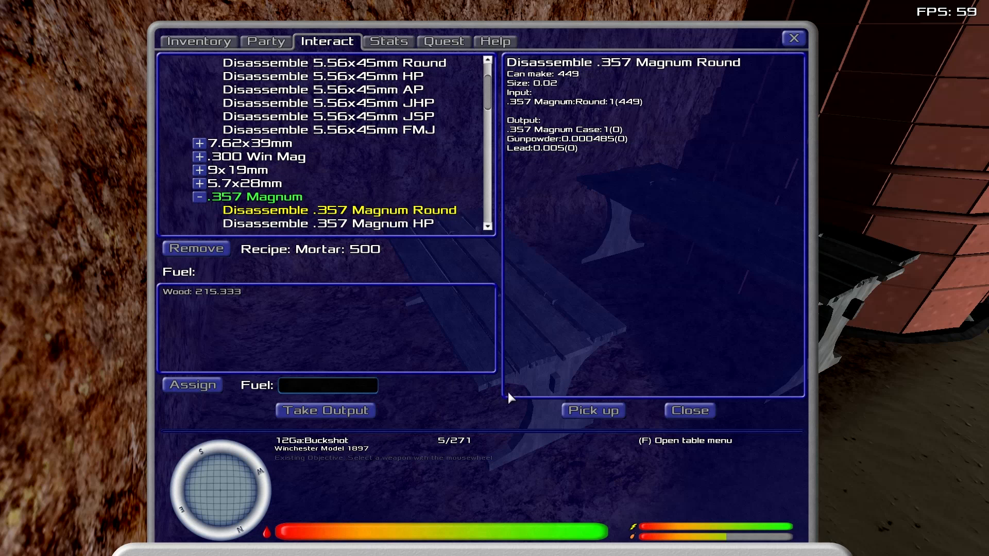
{"action": "mouse_move", "coordinate": [303, 218]}
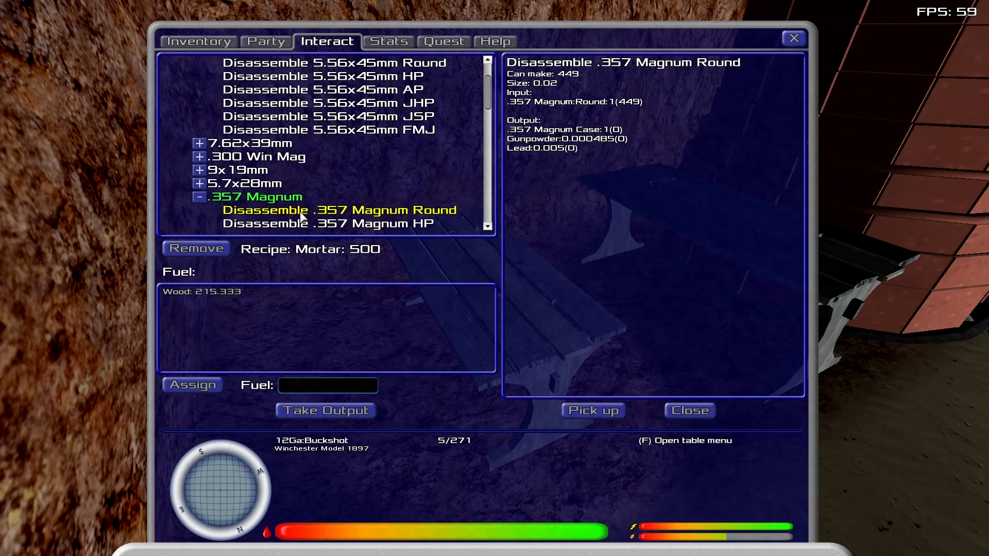
{"action": "scroll", "scroll_direction": "down", "scroll_amount": 3}
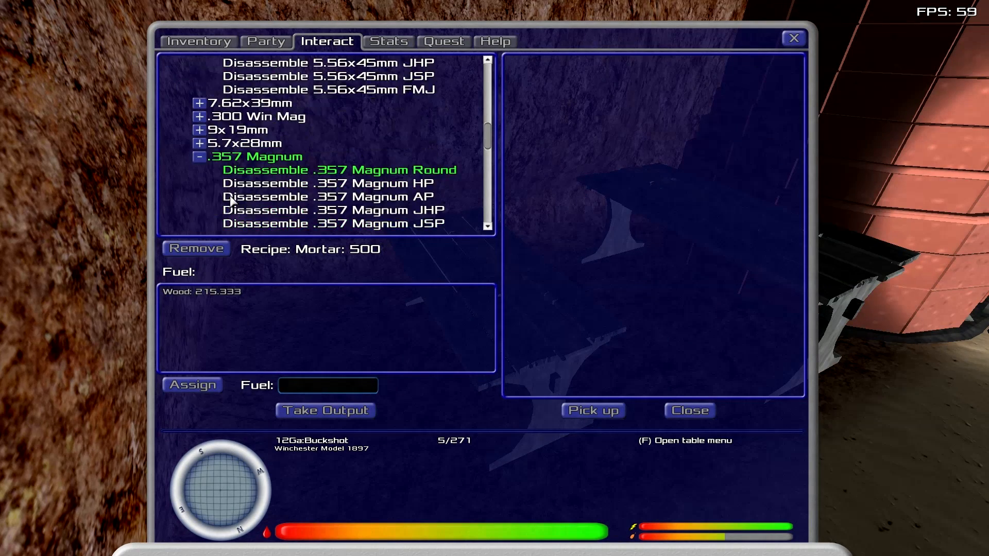
{"action": "scroll", "scroll_direction": "down", "scroll_amount": 3}
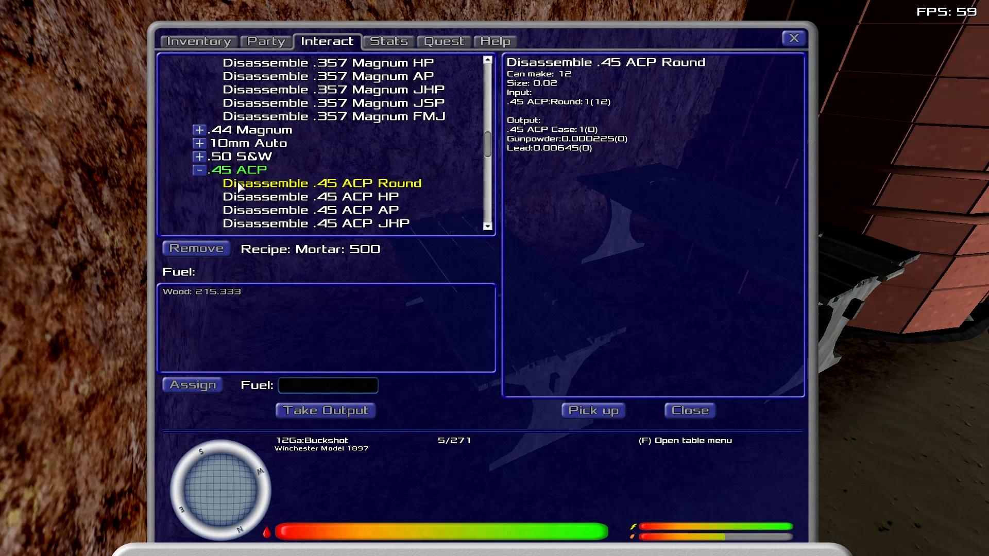
{"action": "mouse_move", "coordinate": [300, 208]}
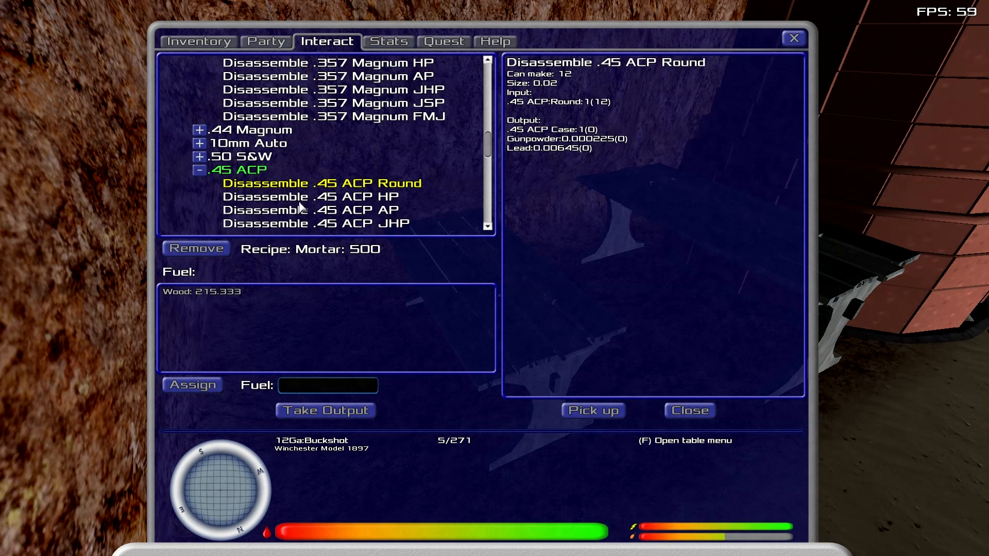
{"action": "left_click", "coordinate": [689, 410]}
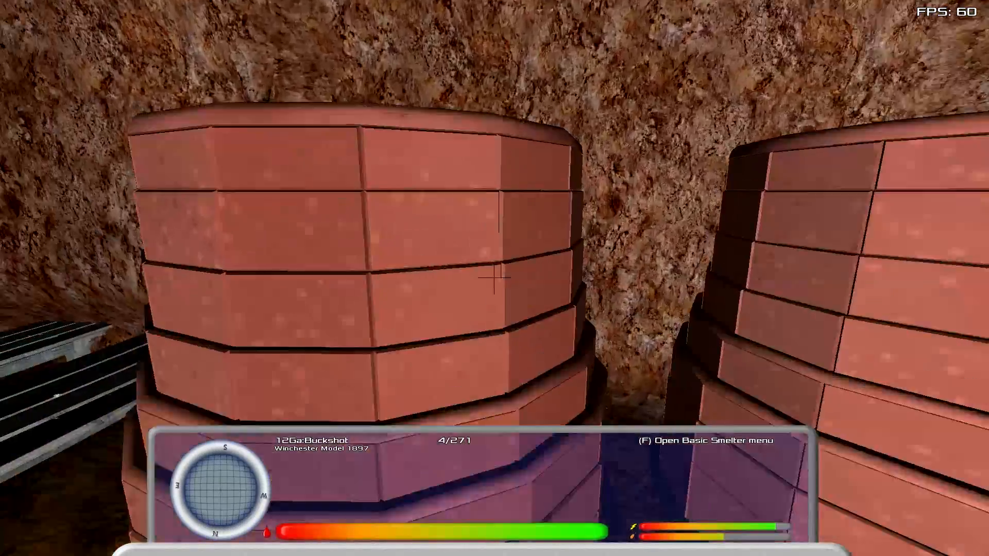
- Use the brick smelter to view the Wrought Iron to Steel recipe, then close the menu
{"action": "key", "text": "f"}
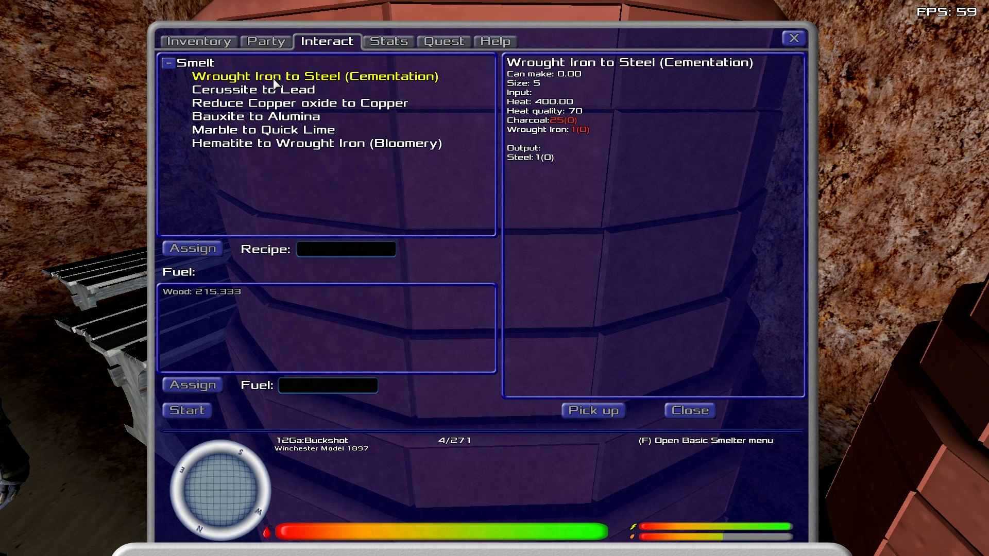
{"action": "mouse_move", "coordinate": [272, 95]}
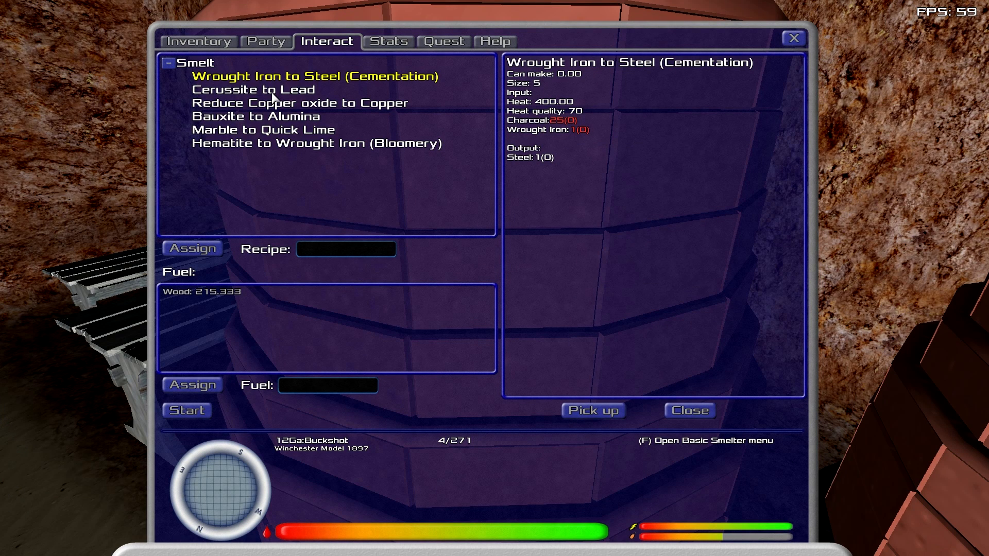
{"action": "left_click", "coordinate": [689, 410]}
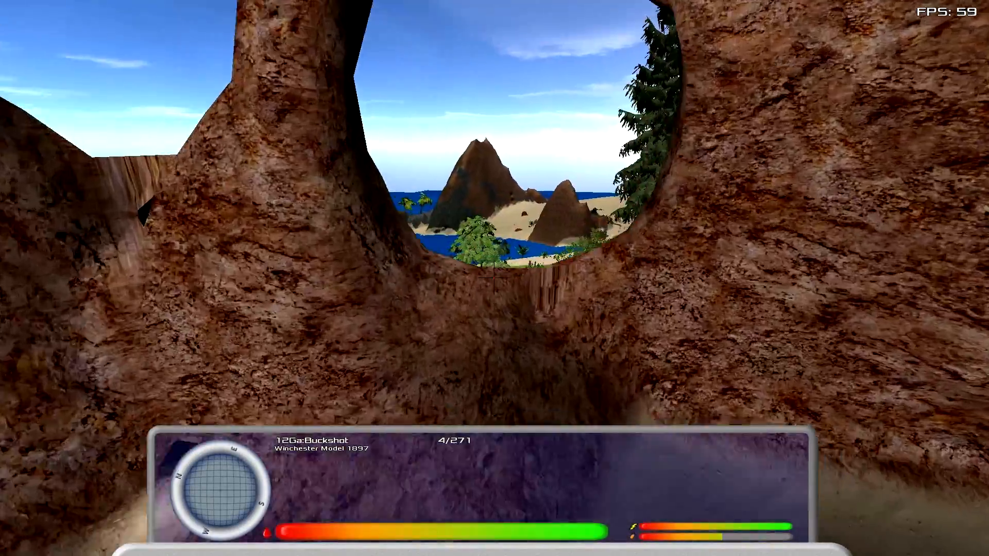
{"action": "mouse_move", "coordinate": [494, 278]}
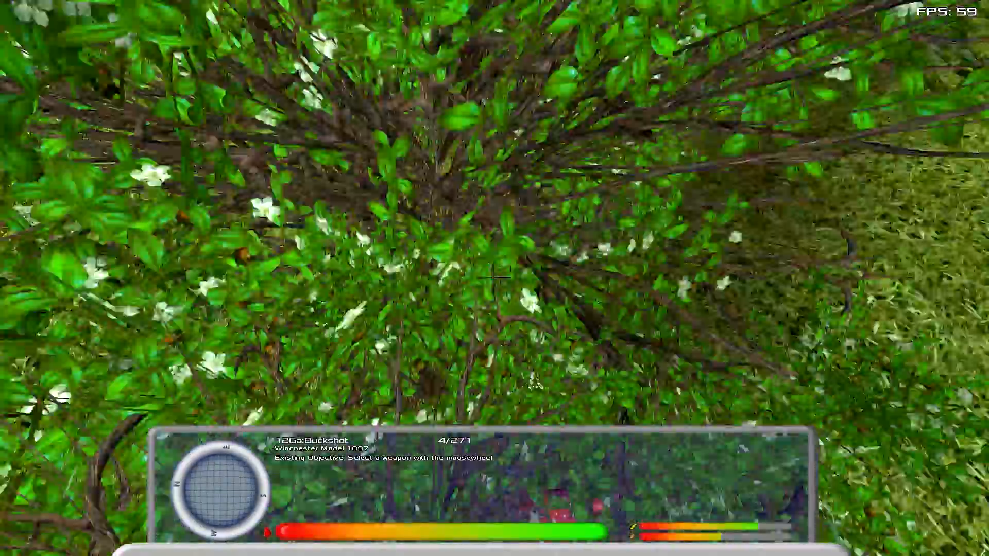
{"action": "mouse_move", "coordinate": [494, 278]}
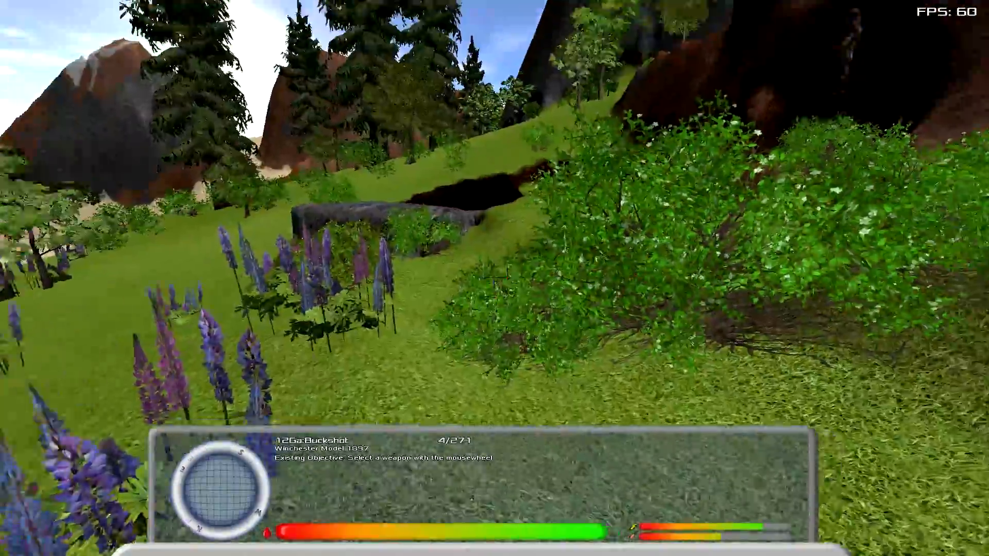
{"action": "mouse_move", "coordinate": [494, 278]}
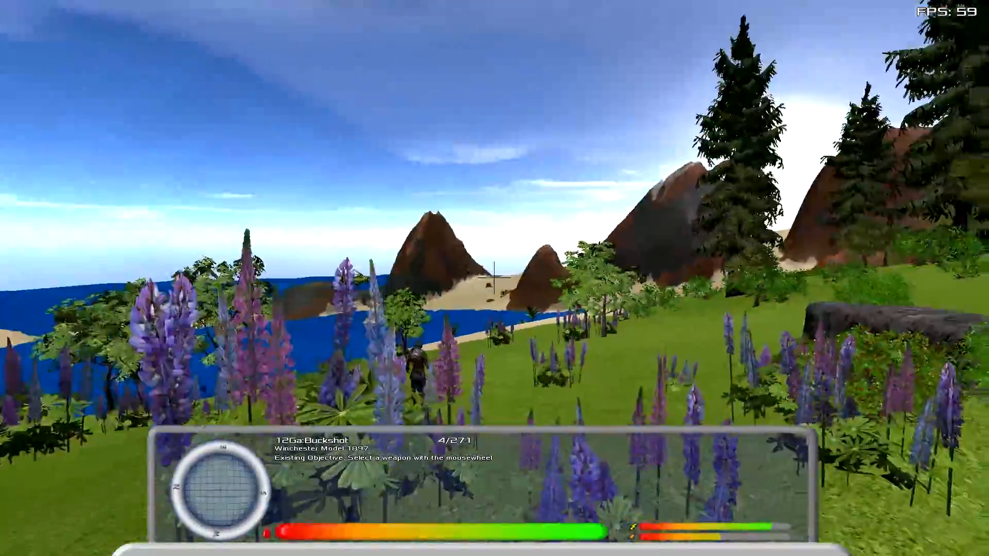
{"action": "mouse_move", "coordinate": [495, 278]}
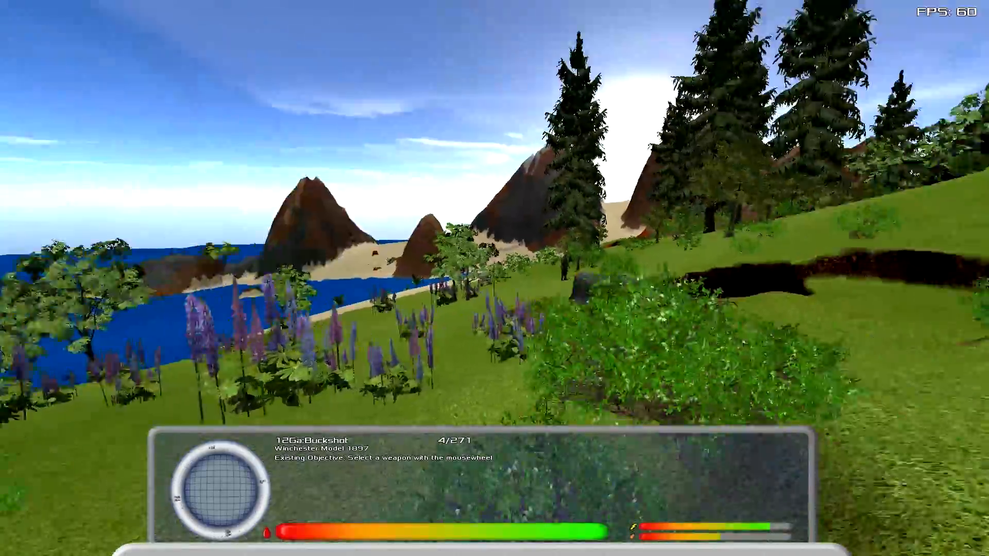
{"action": "mouse_move", "coordinate": [494, 278]}
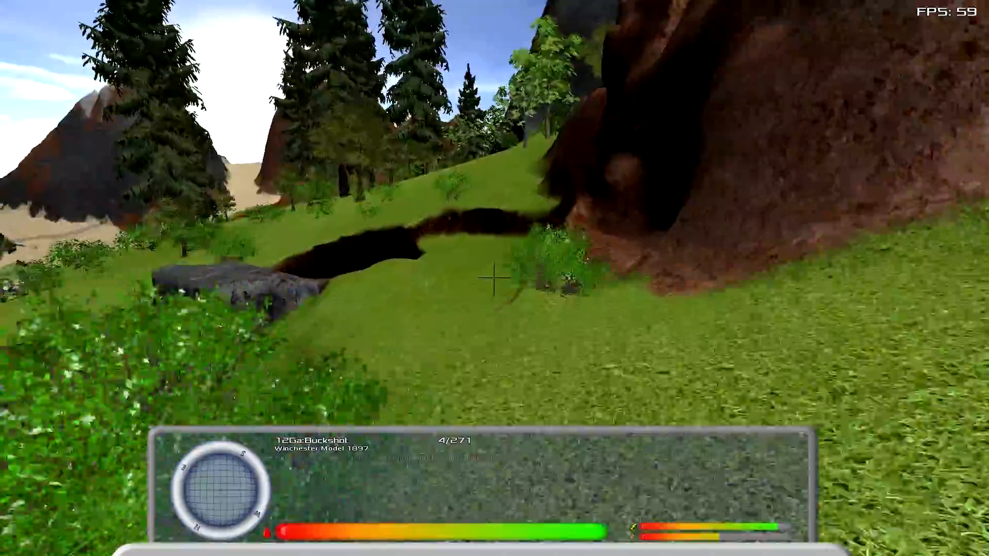
{"action": "mouse_move", "coordinate": [495, 278]}
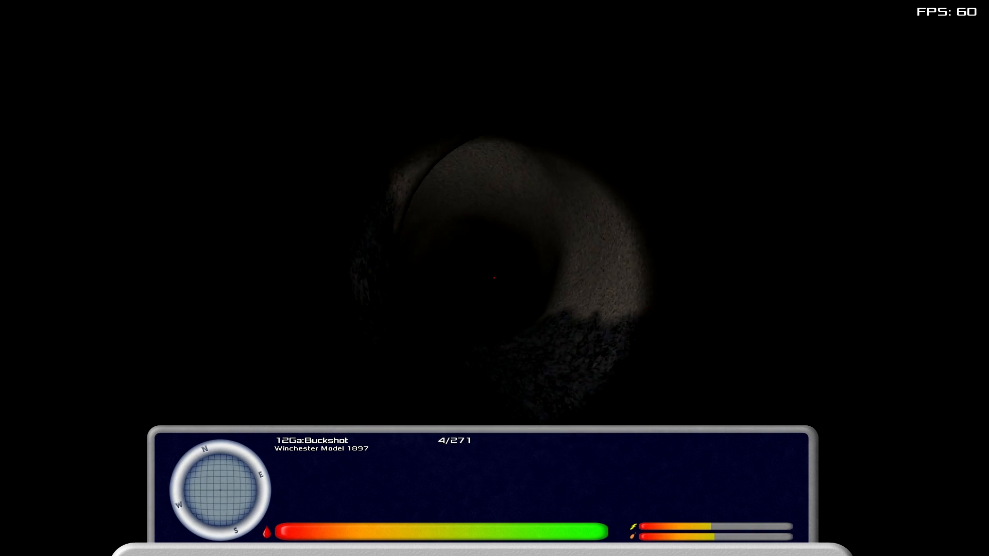
{"action": "mouse_move", "coordinate": [494, 278]}
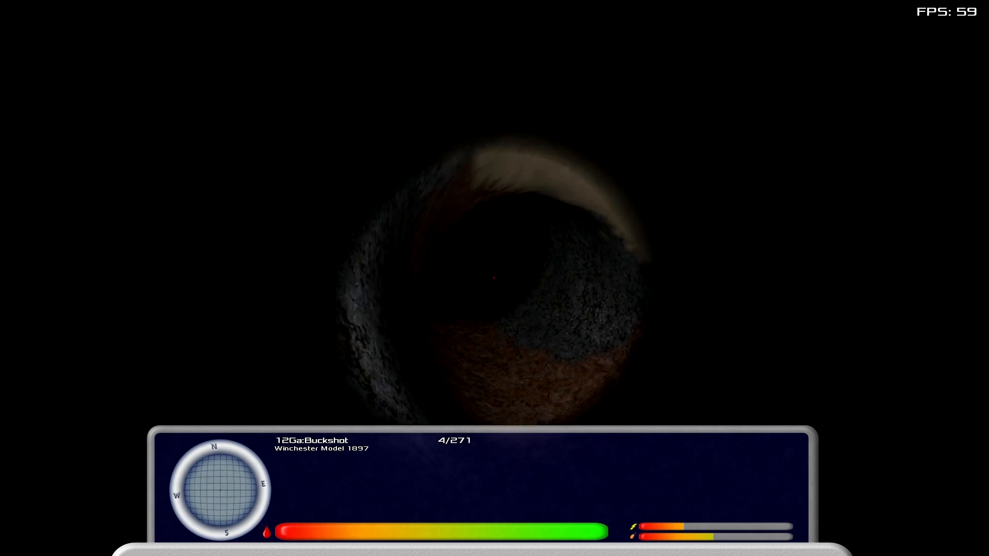